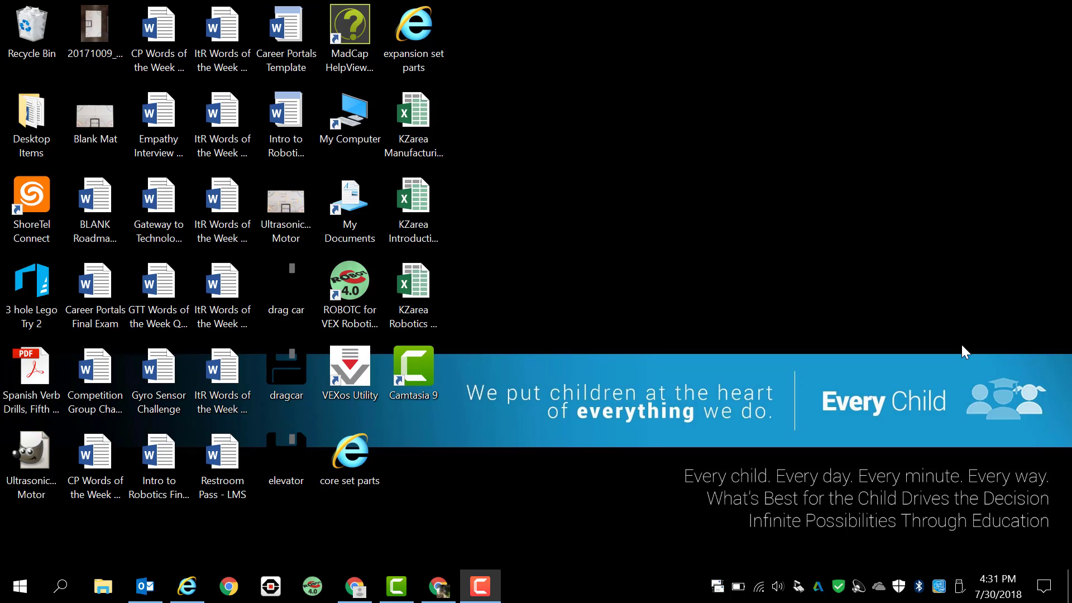
mouse_move(597, 259)
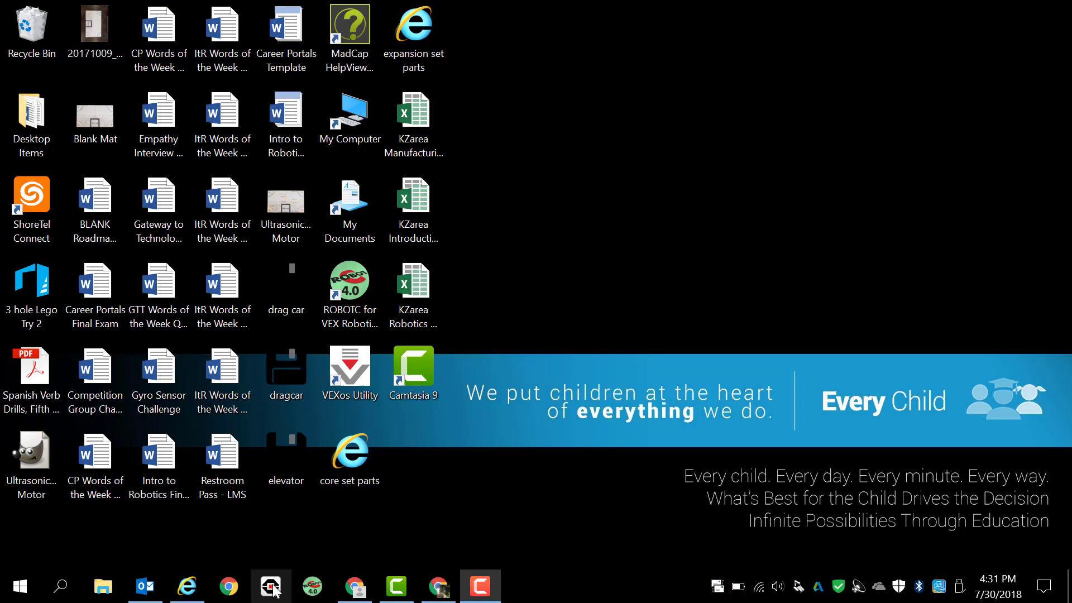
Step: Launch EV3 from the taskbar and show the File section of the lobby
left_click(270, 587)
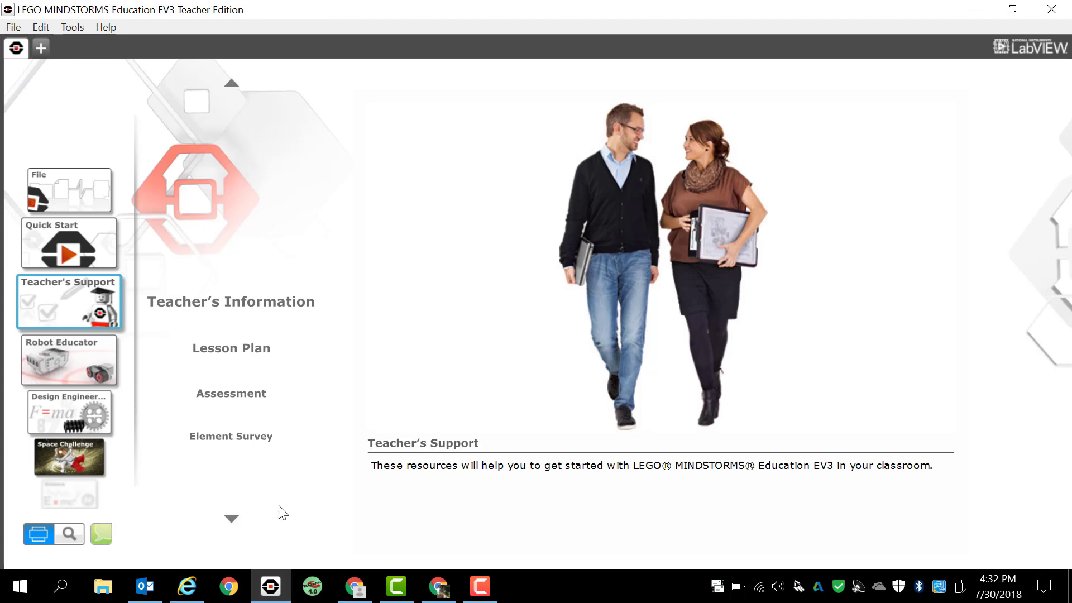
mouse_move(183, 171)
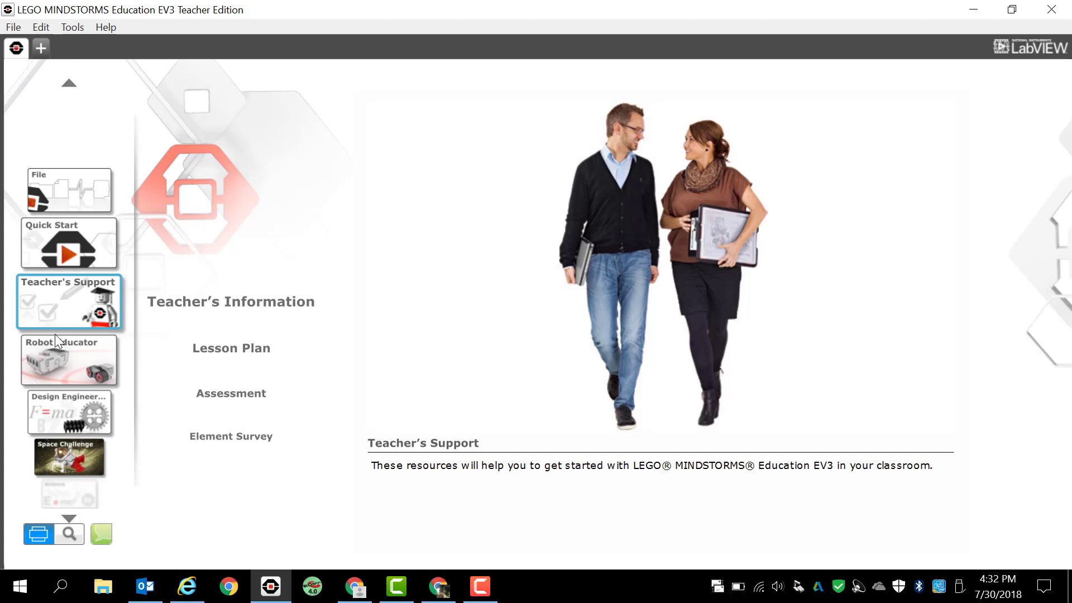
left_click(68, 207)
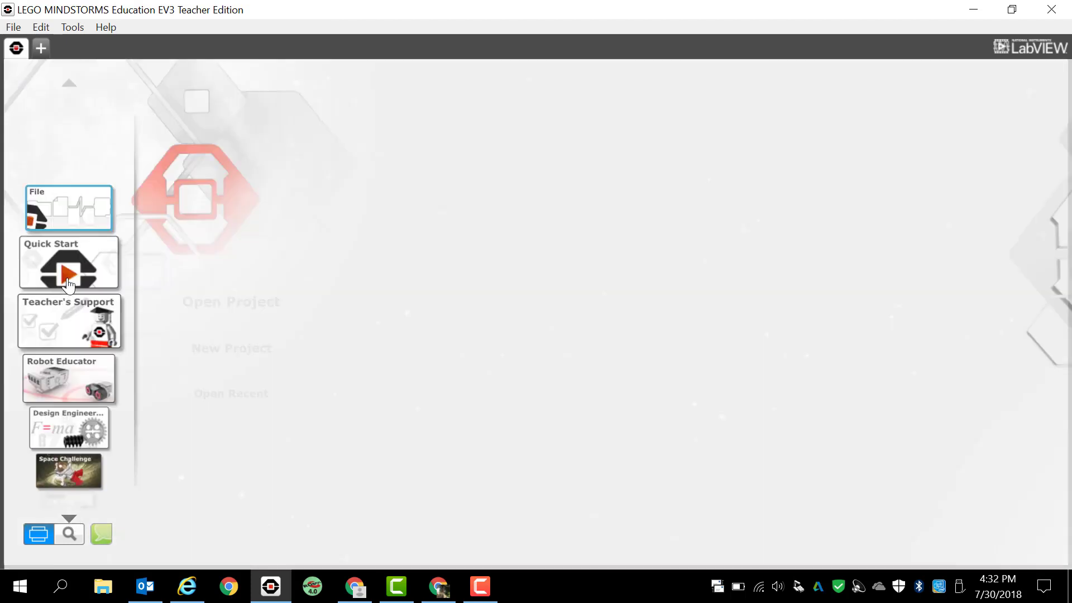
left_click(68, 209)
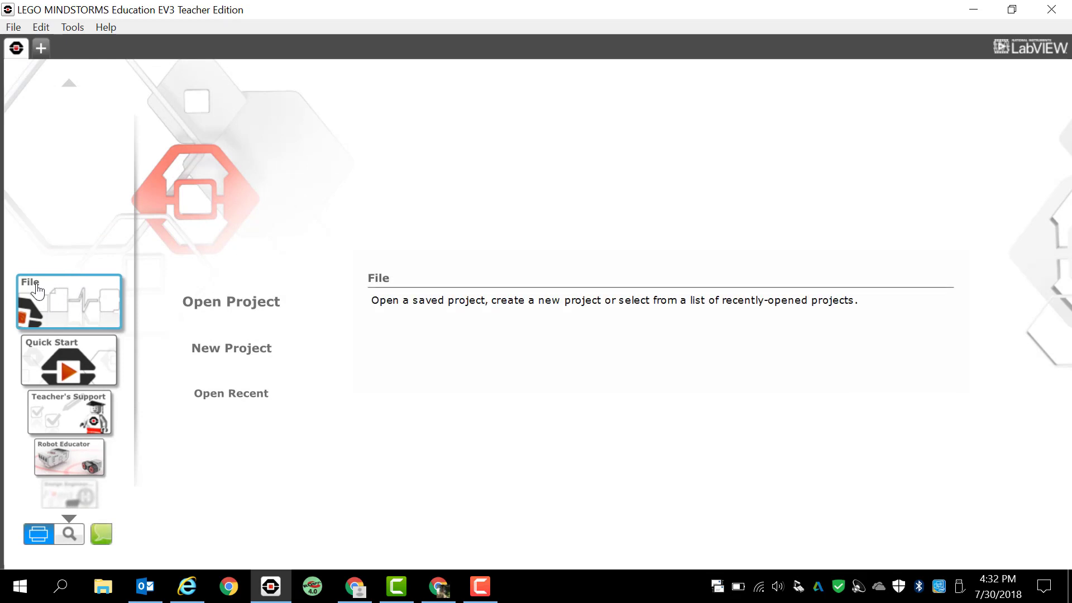
mouse_move(81, 303)
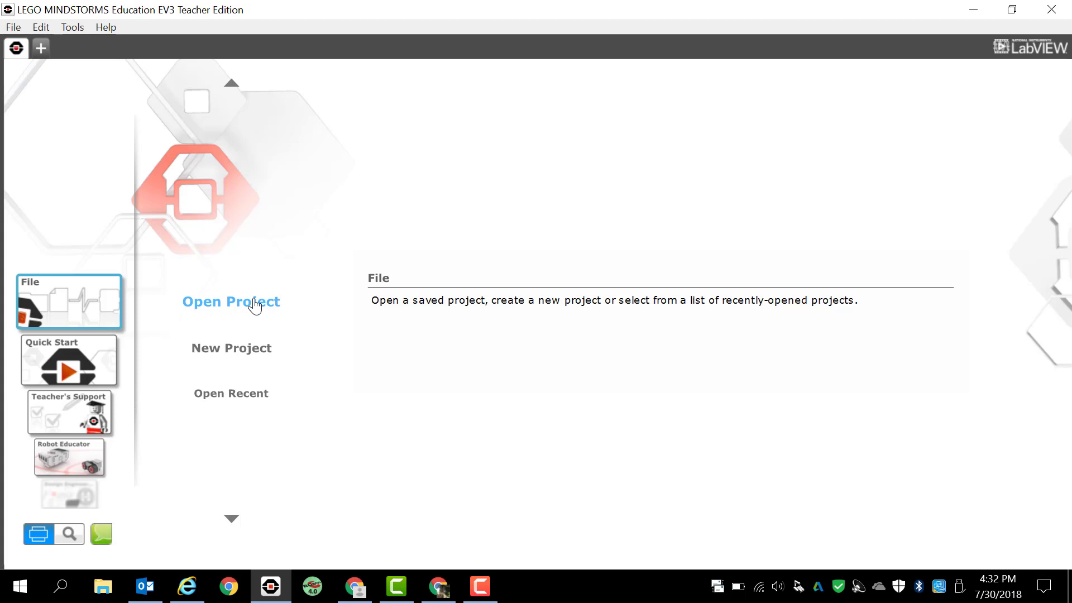
mouse_move(231, 349)
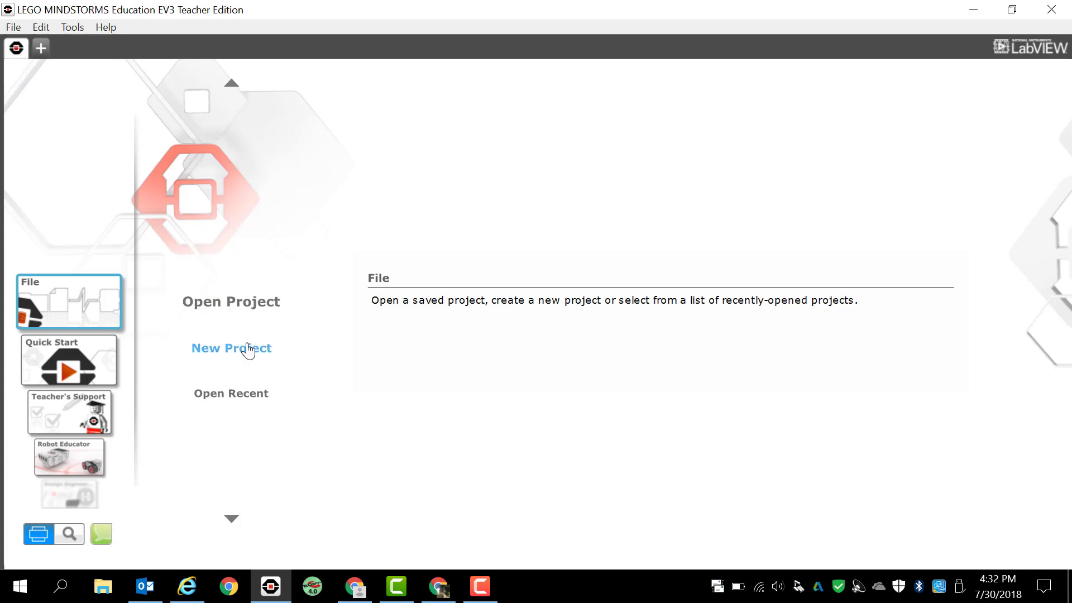
Step: Expand New Project to choose Program as the project type
left_click(230, 349)
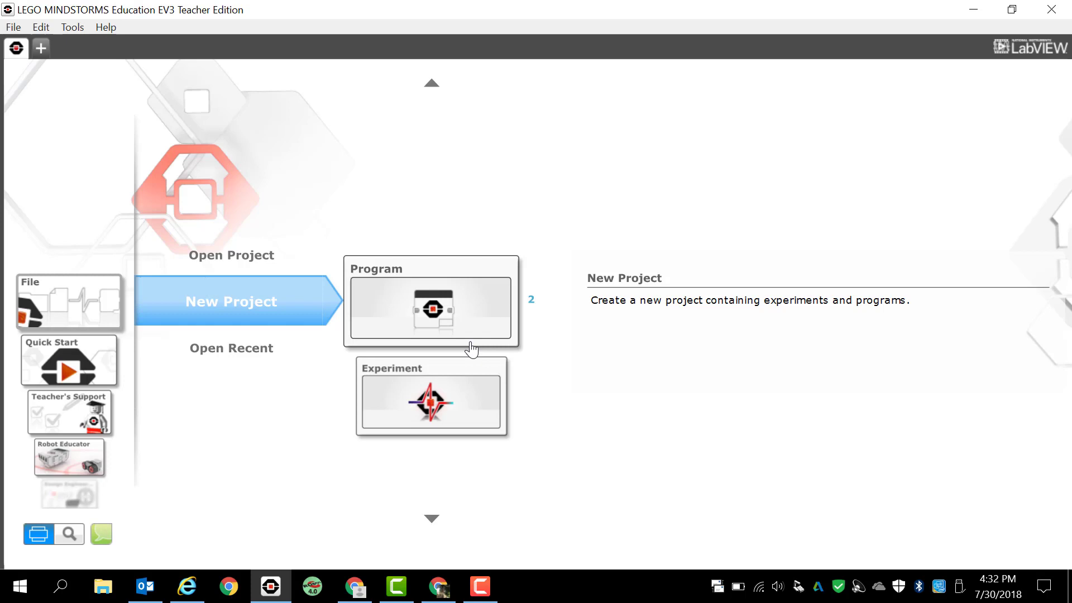
mouse_move(432, 300)
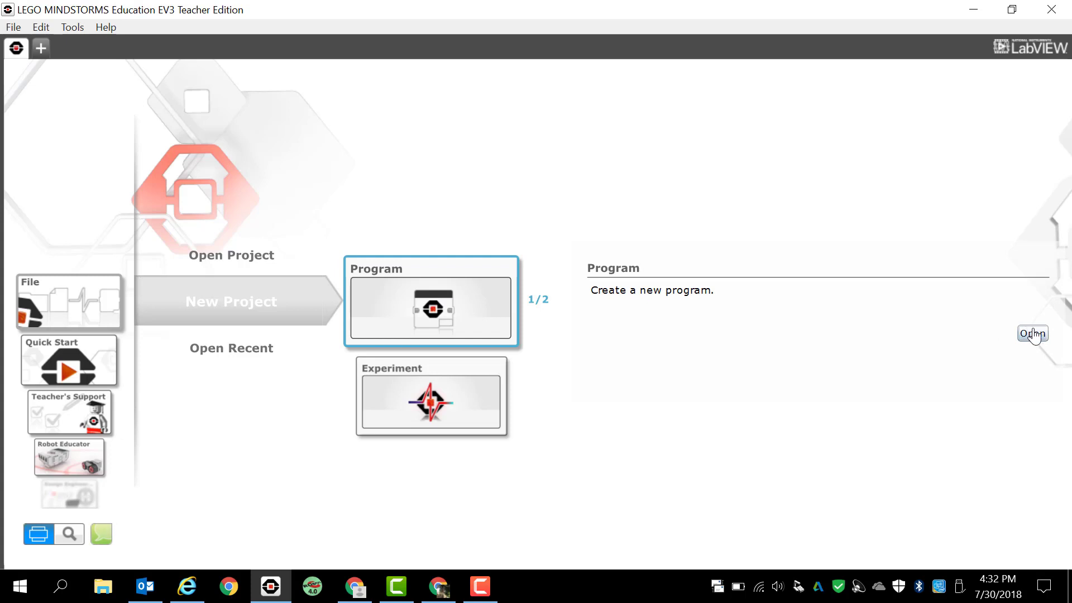
mouse_move(1032, 336)
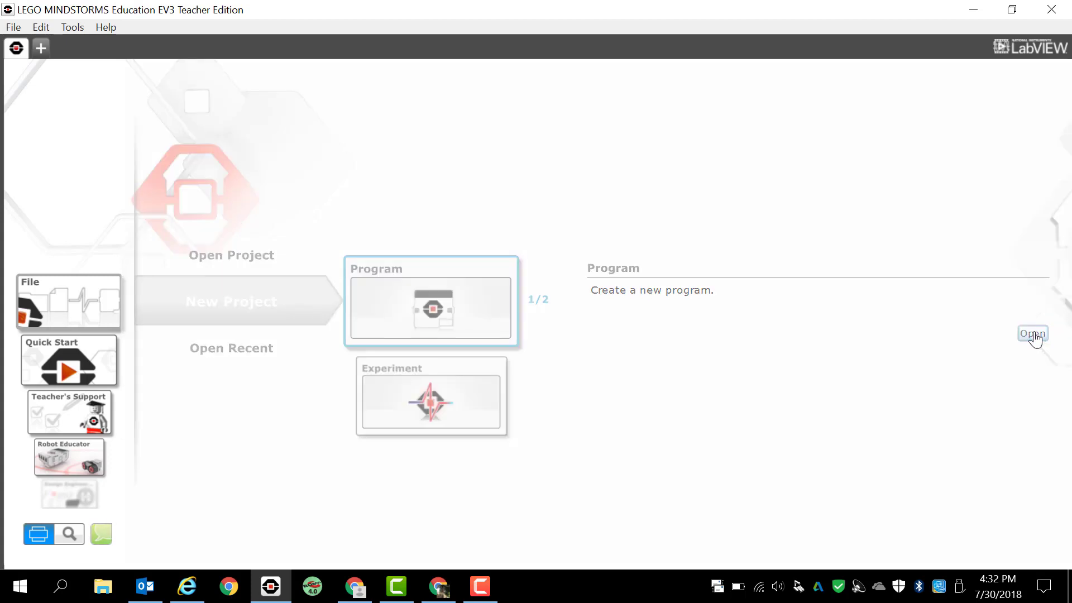
Step: Create the new program project, giving a canvas with only a Start block
left_click(1032, 333)
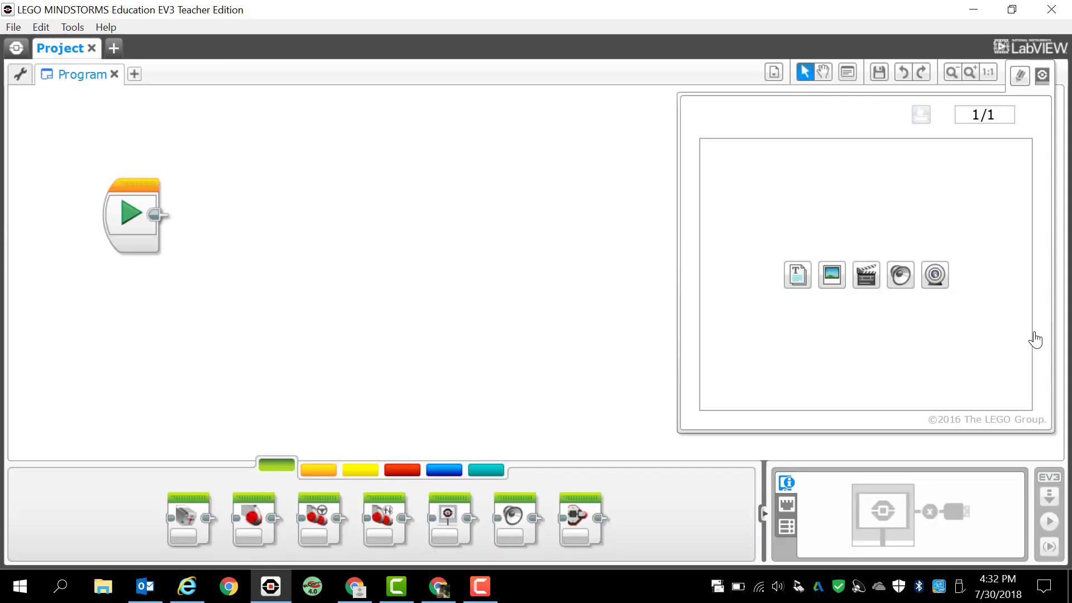
mouse_move(173, 190)
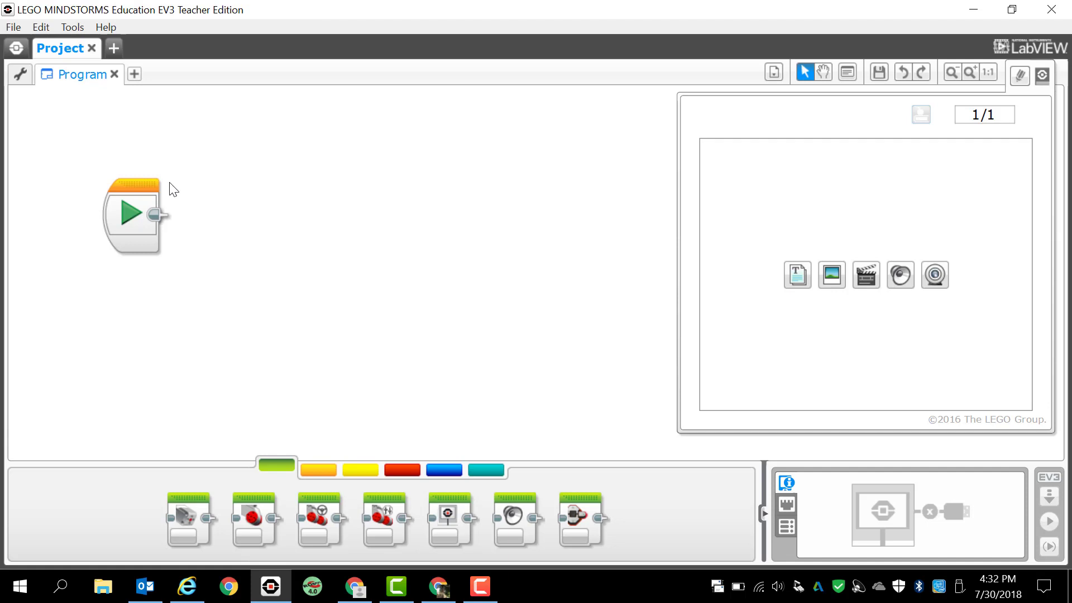
mouse_move(417, 103)
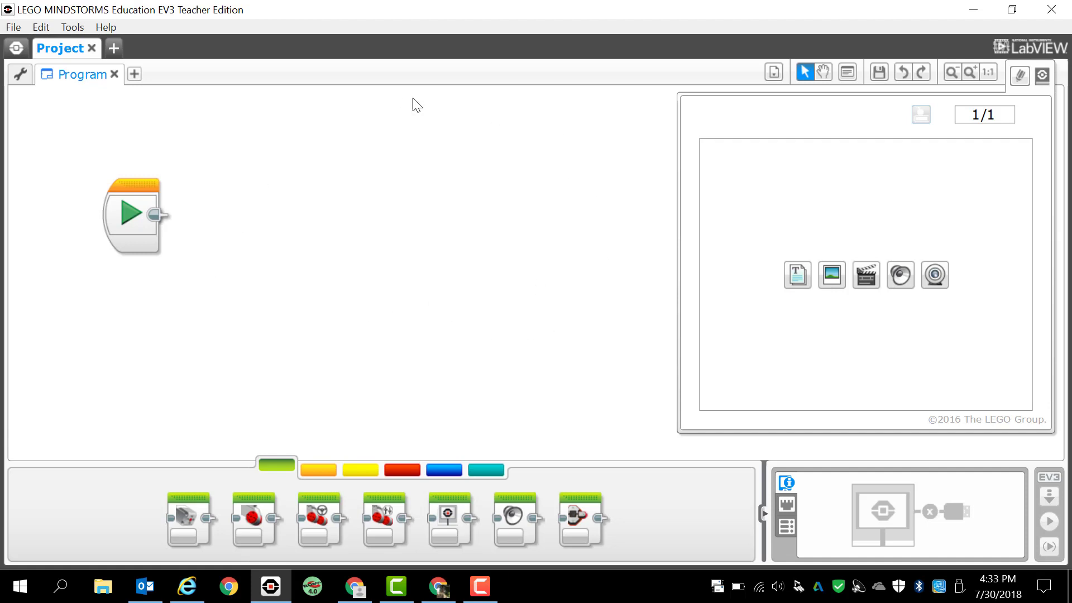
mouse_move(313, 287)
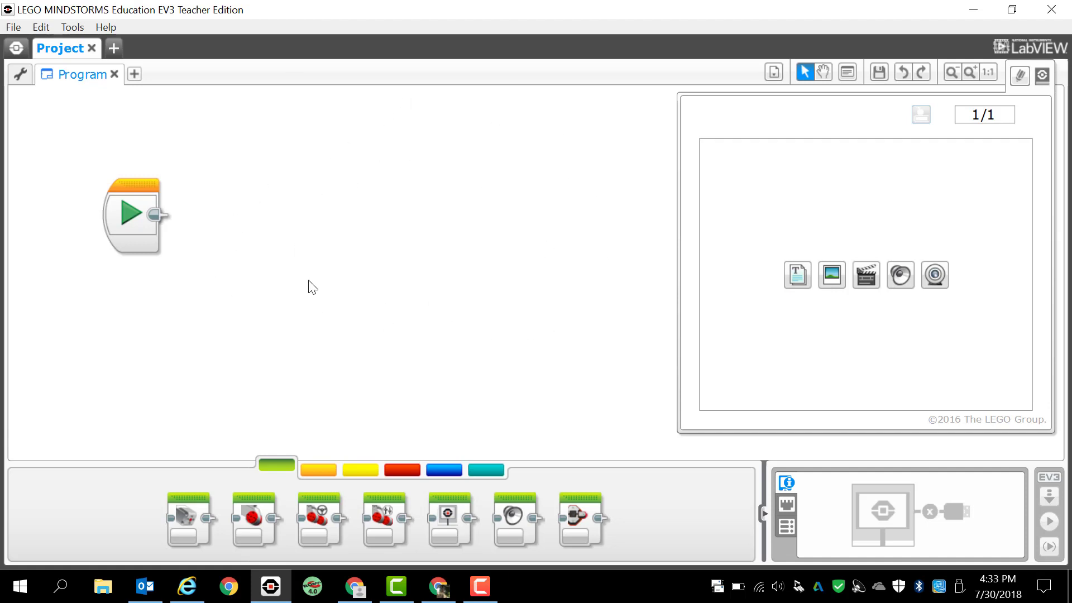
mouse_move(463, 221)
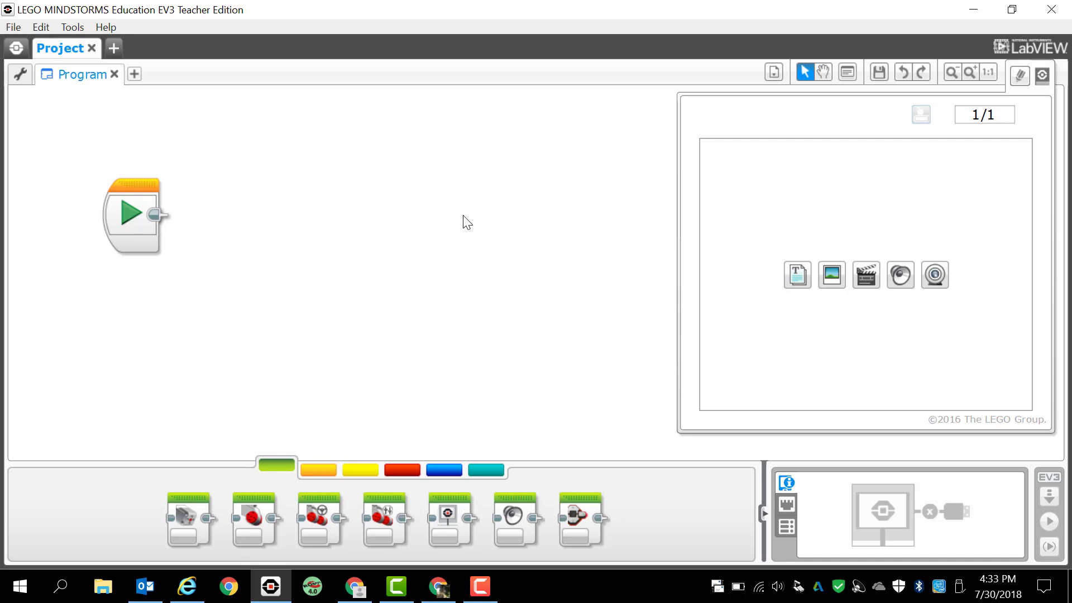
mouse_move(135, 49)
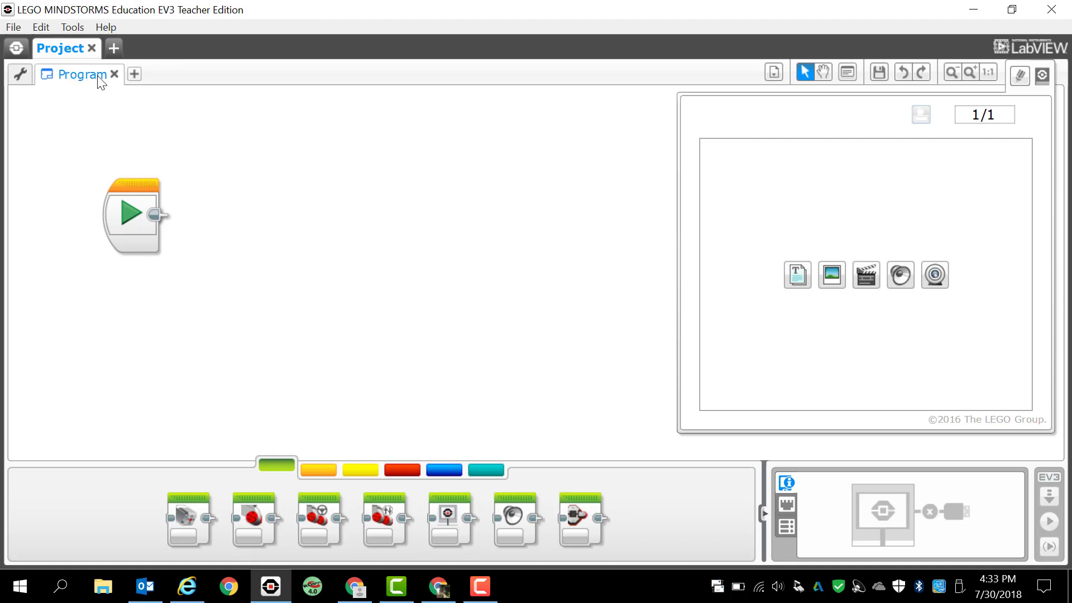
mouse_move(344, 190)
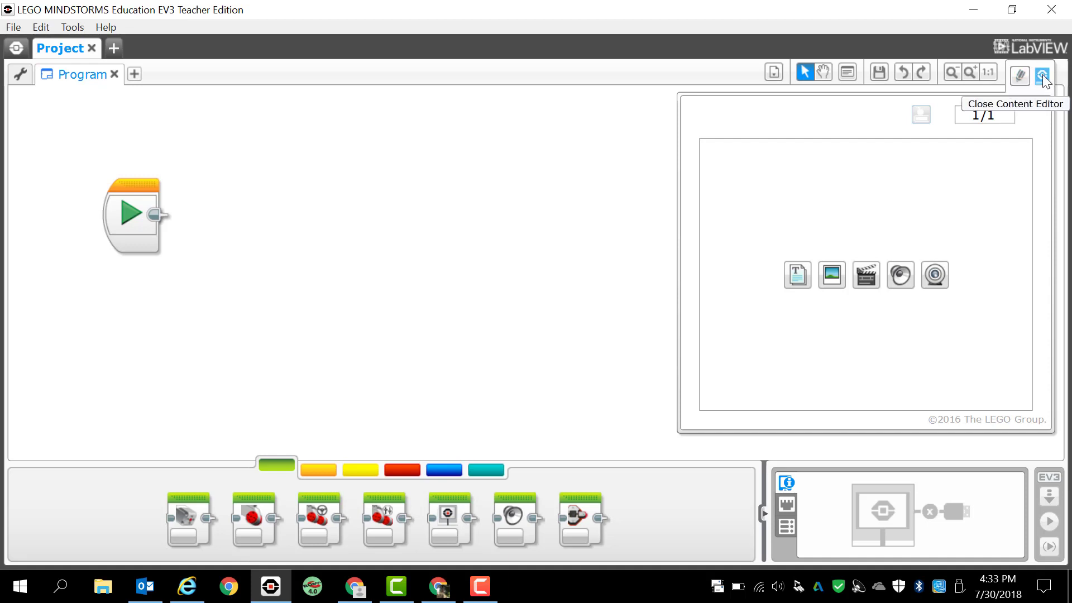
Step: Hide the Content Editor and rename the program tab to Demo1
left_click(1042, 72)
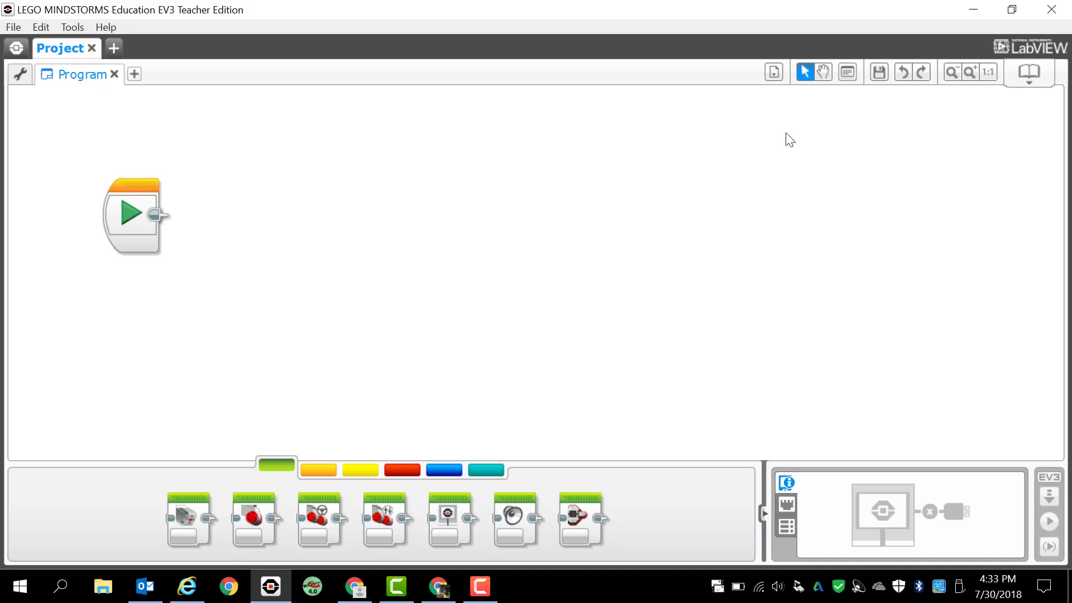
mouse_move(116, 118)
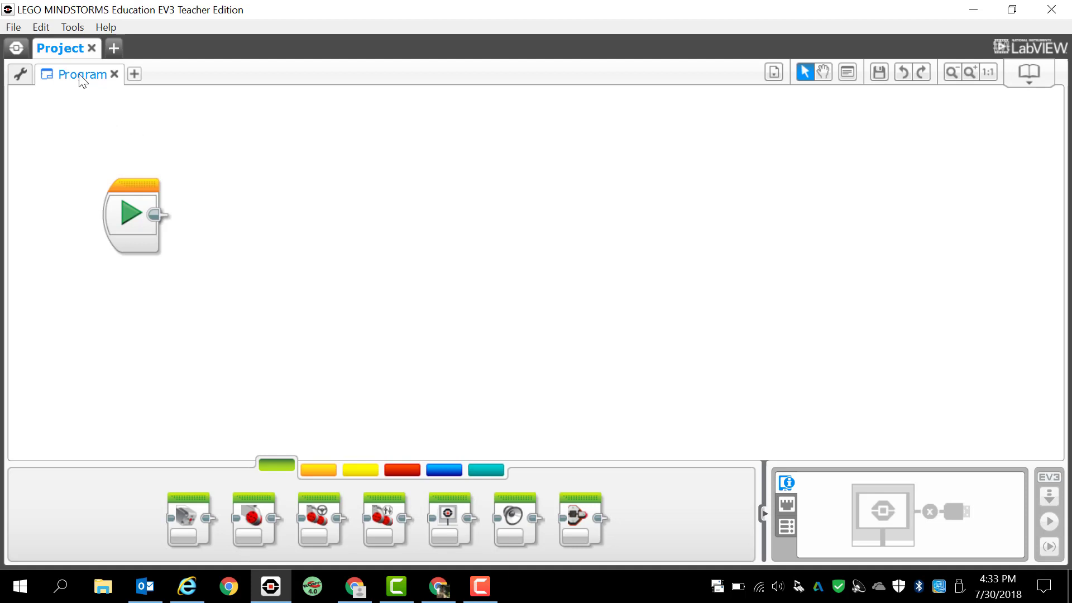
double_click(81, 74)
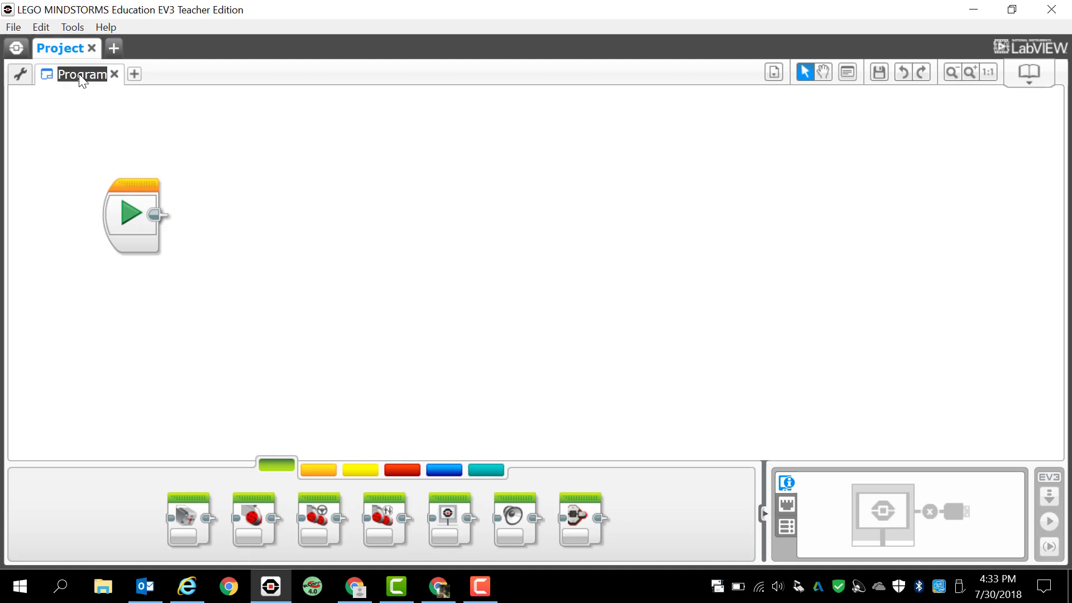
type("hkgfgkhgf")
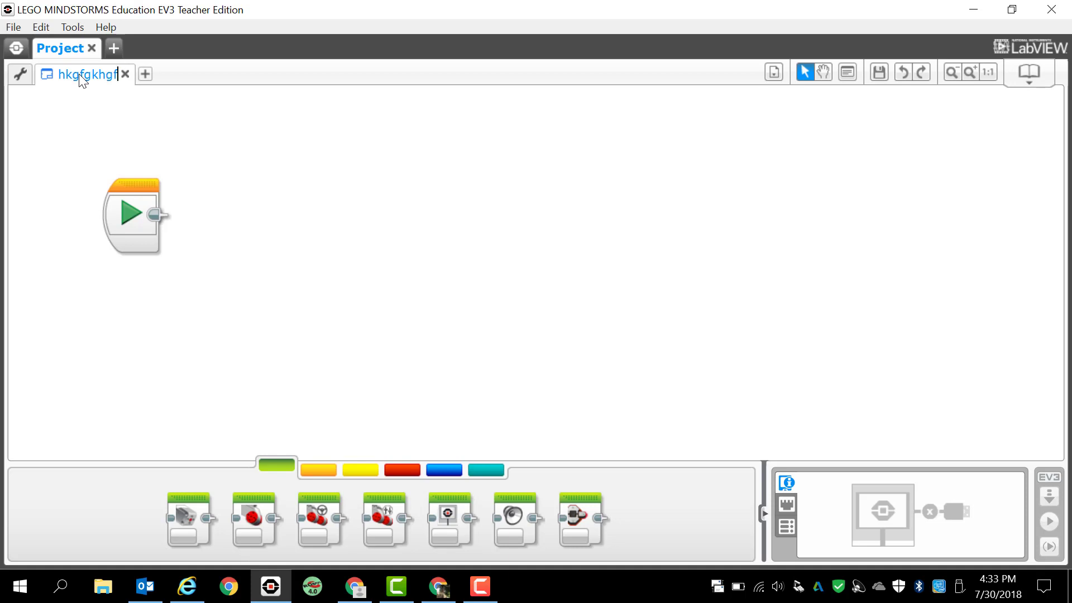
mouse_move(80, 129)
type("Demo1")
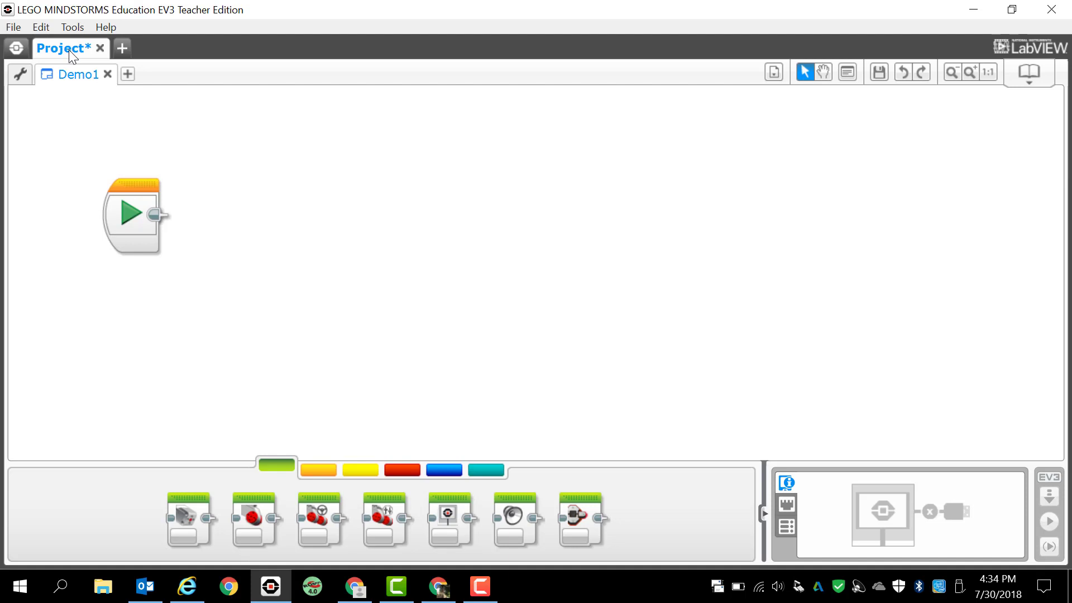
Step: Save the project to the Desktop as Demo Video.ev3
left_click(13, 27)
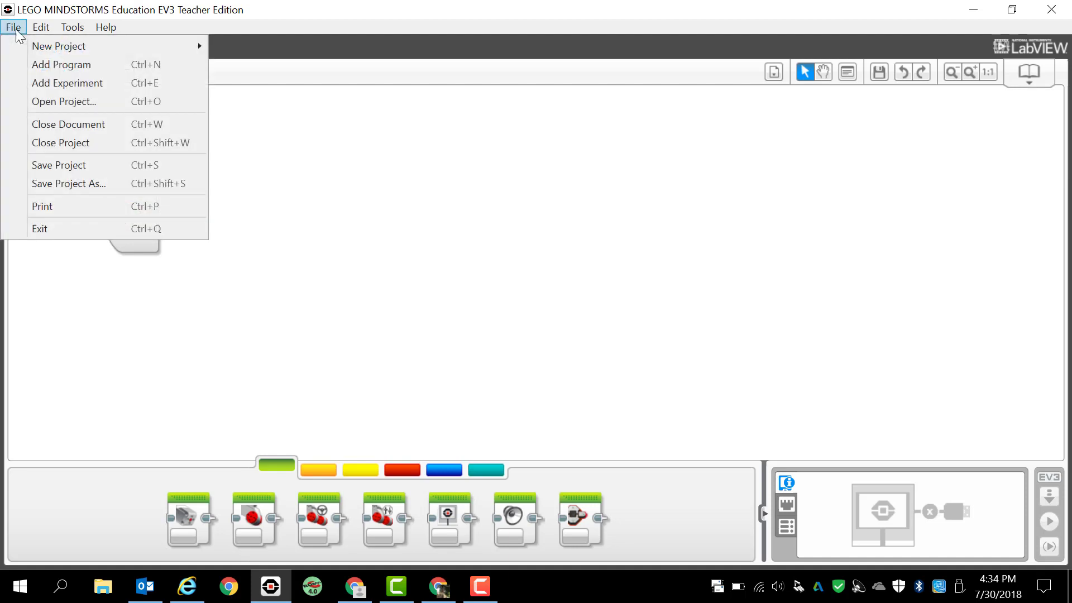
mouse_move(61, 143)
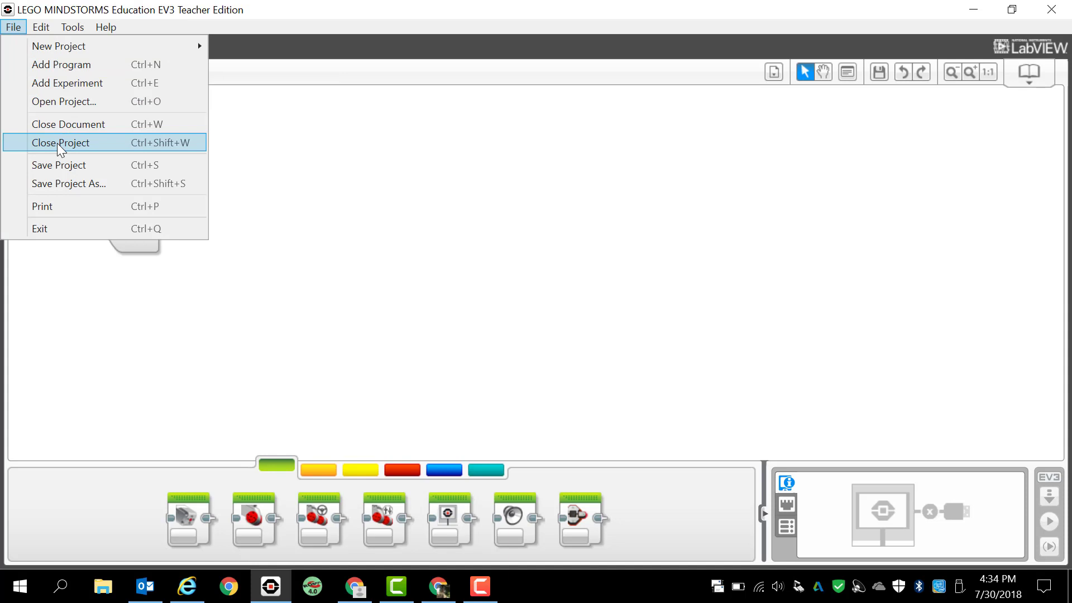
mouse_move(64, 189)
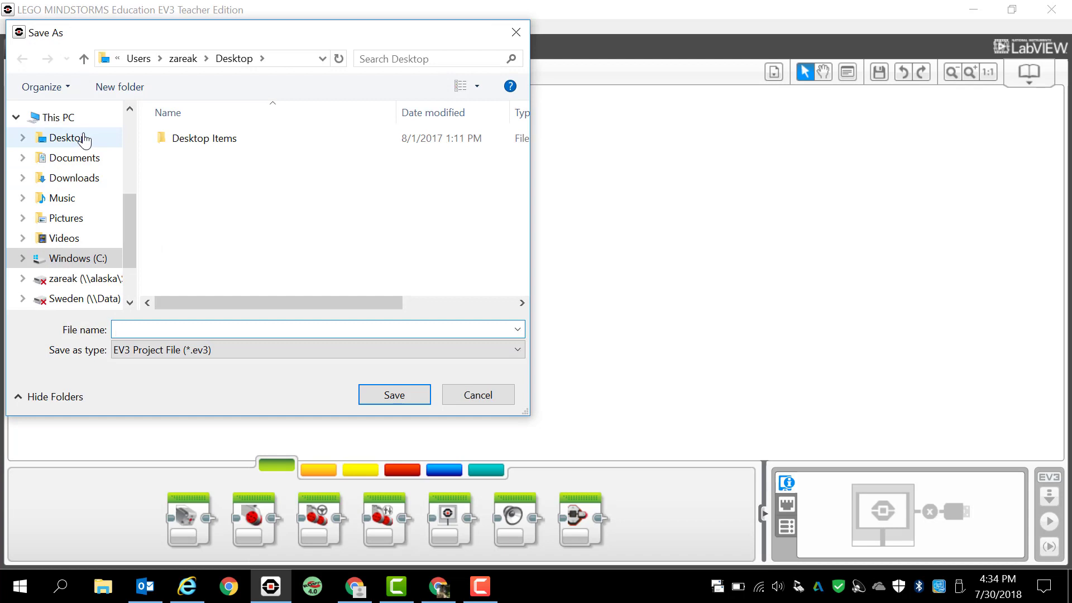
left_click(65, 137)
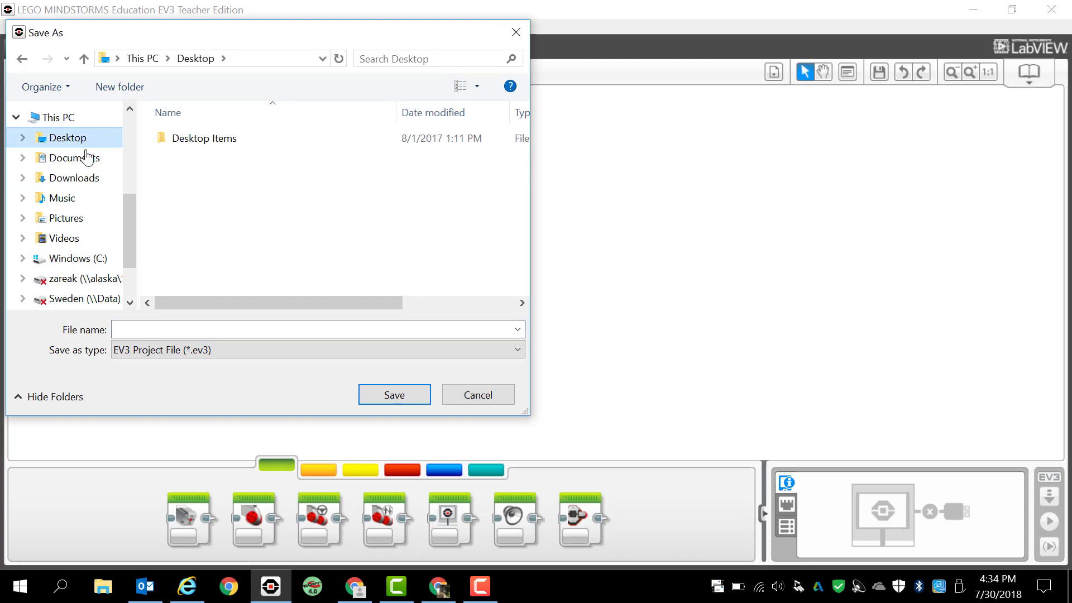
left_click(315, 330)
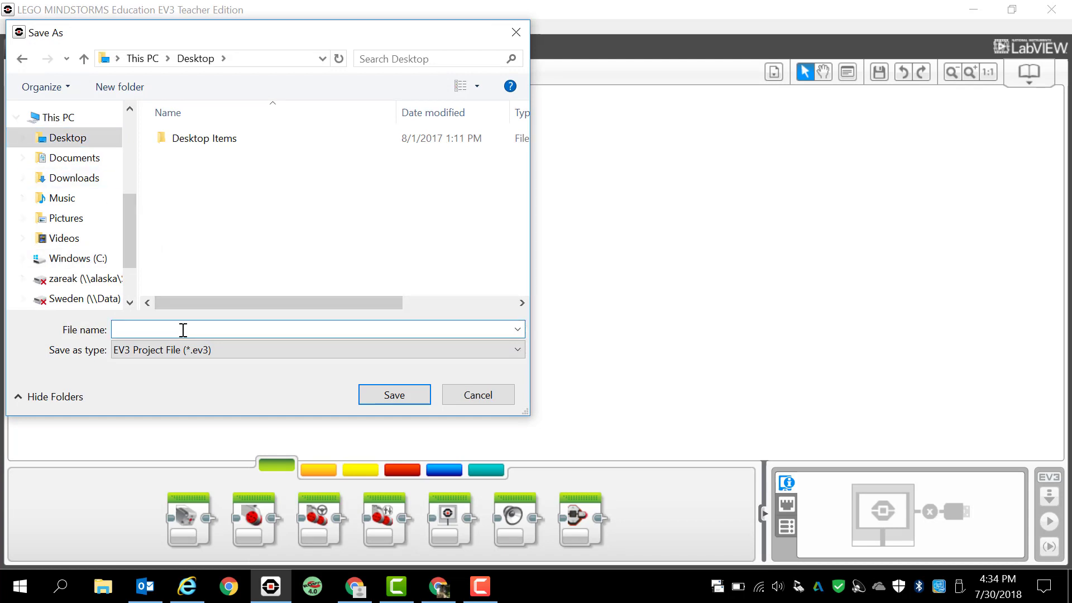
type("D")
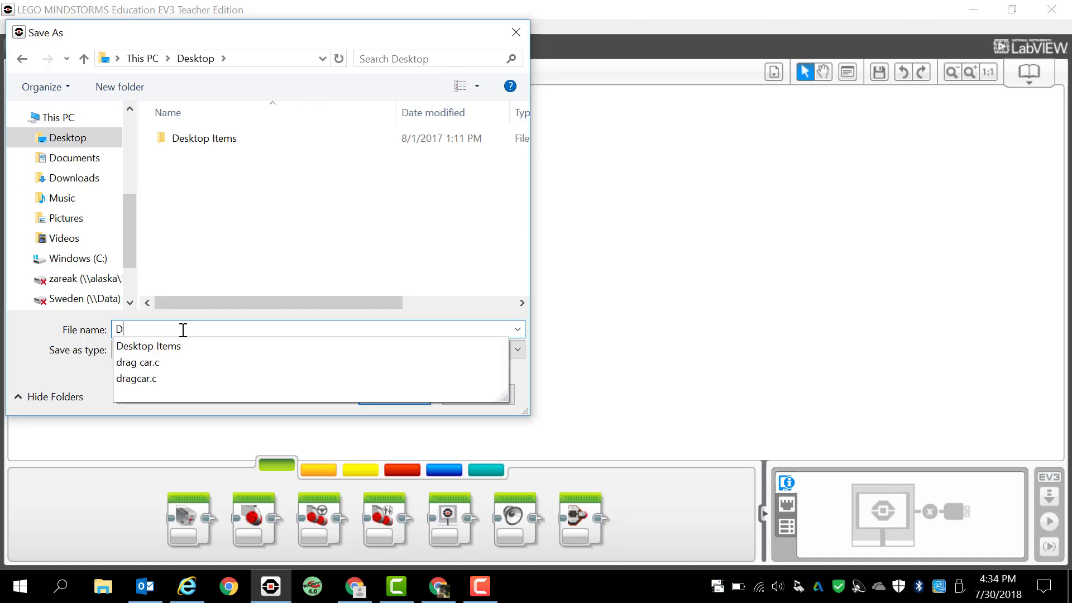
type("emo")
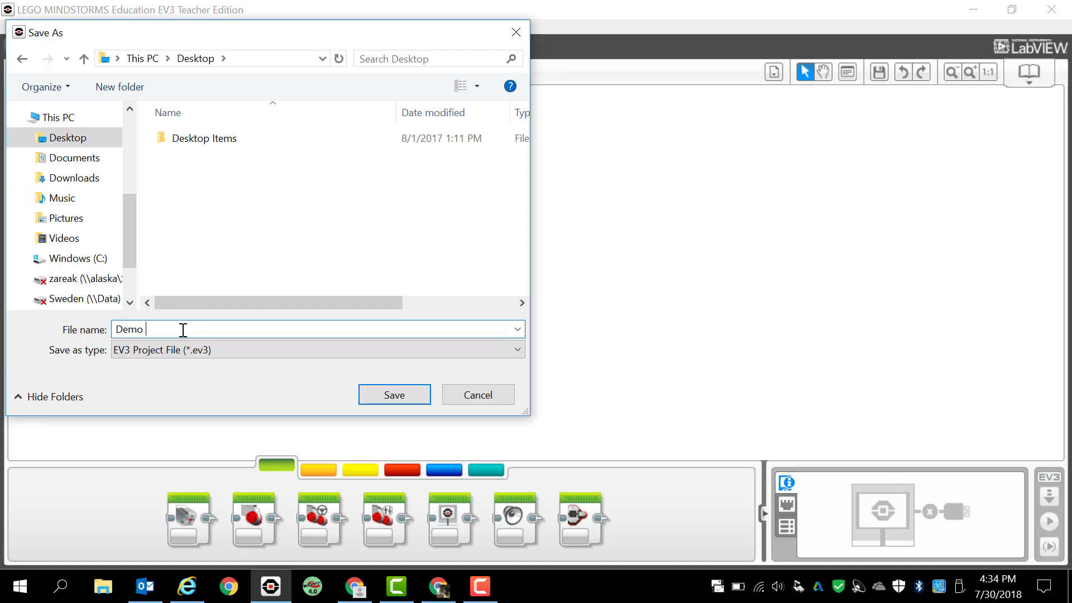
type("Video")
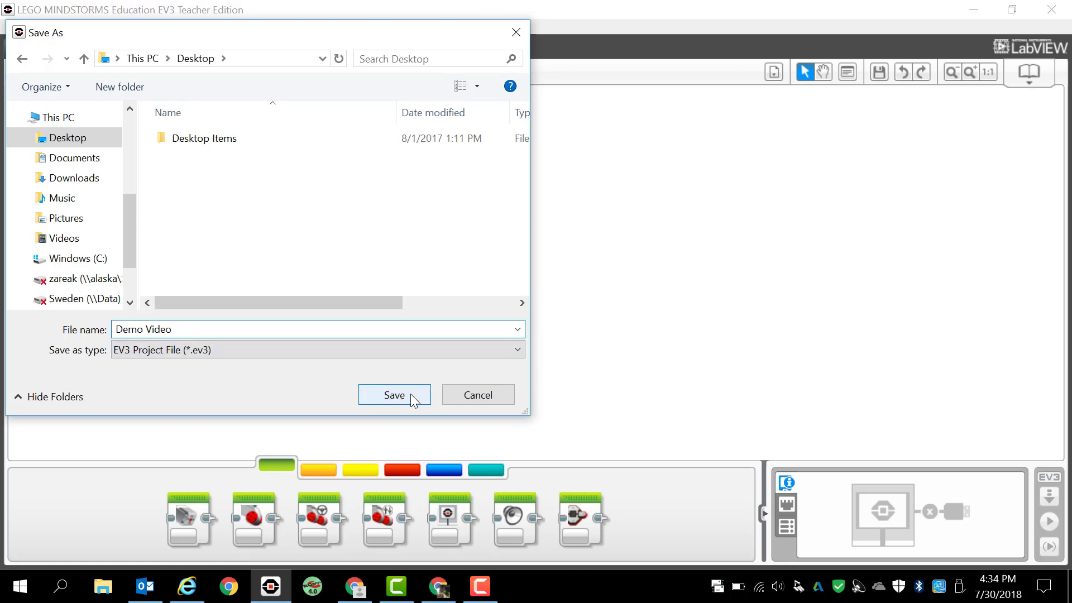
mouse_move(411, 389)
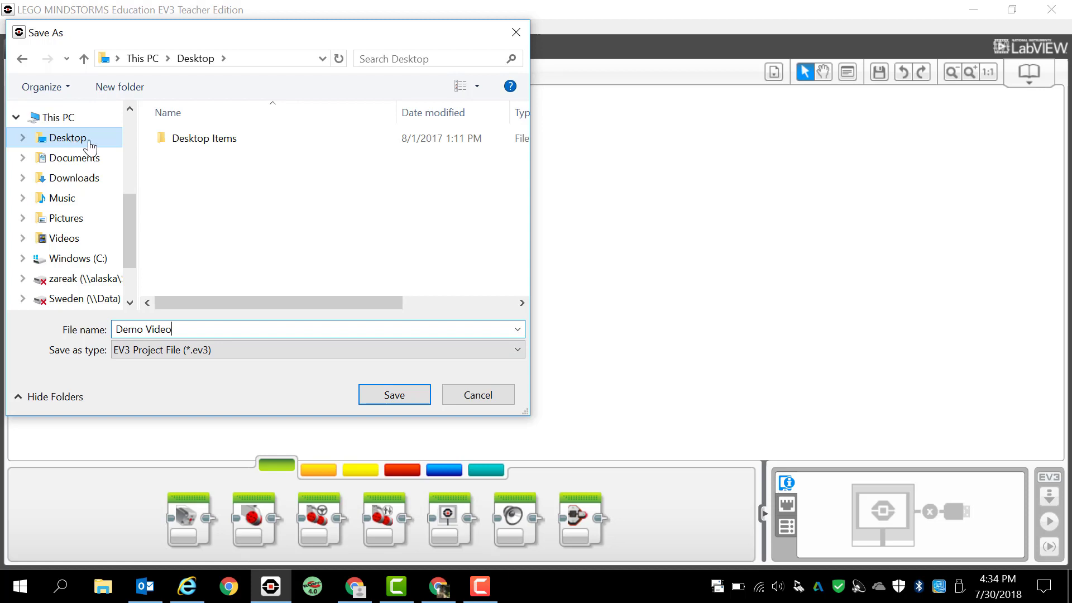
left_click(394, 394)
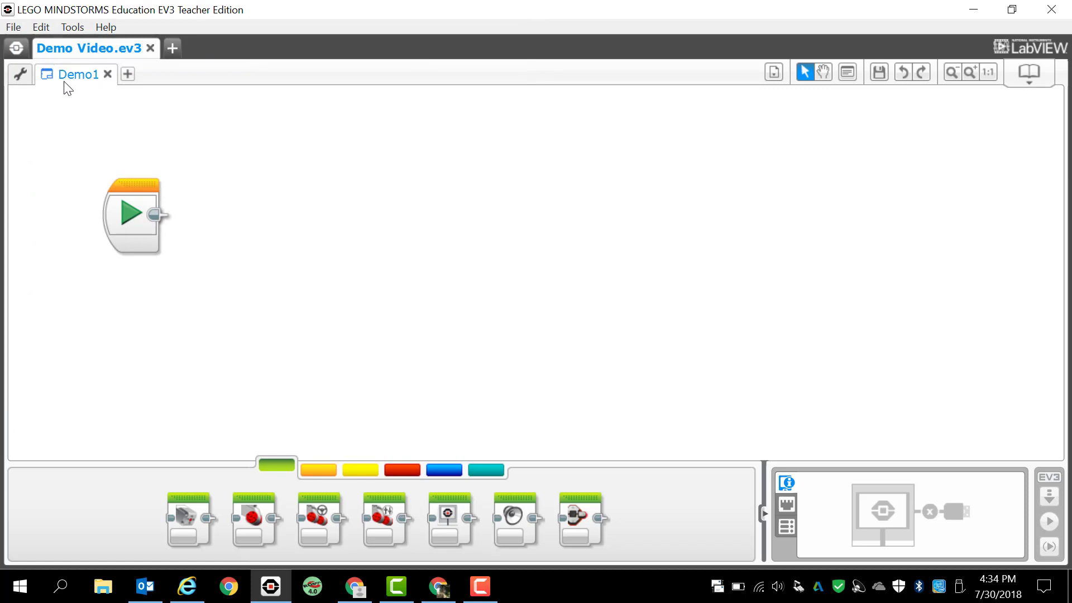
mouse_move(87, 84)
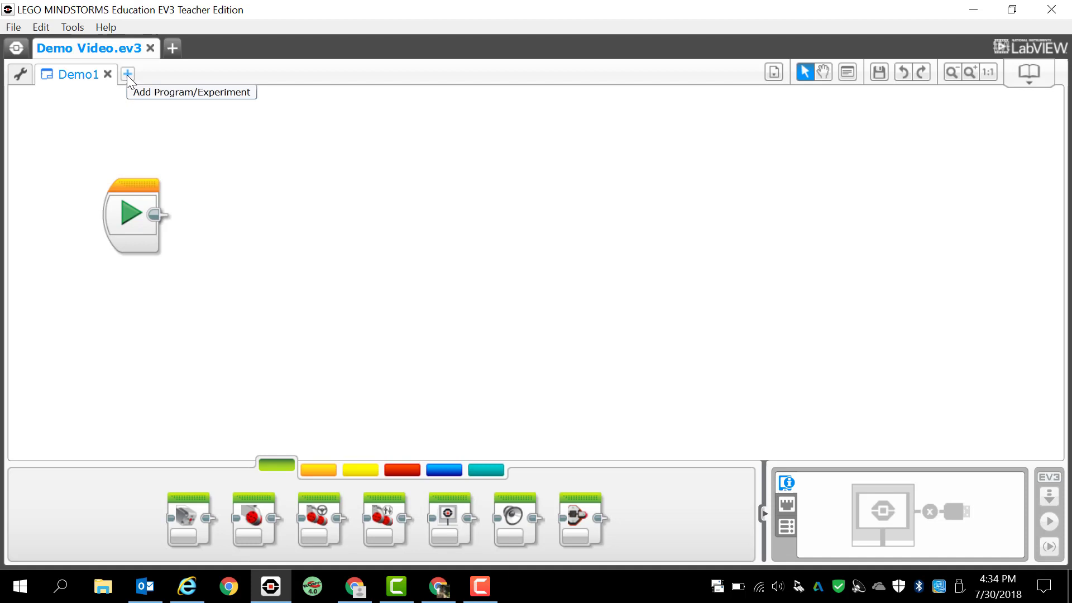
Step: Add a second program named Demo2, then return to Demo1
left_click(126, 73)
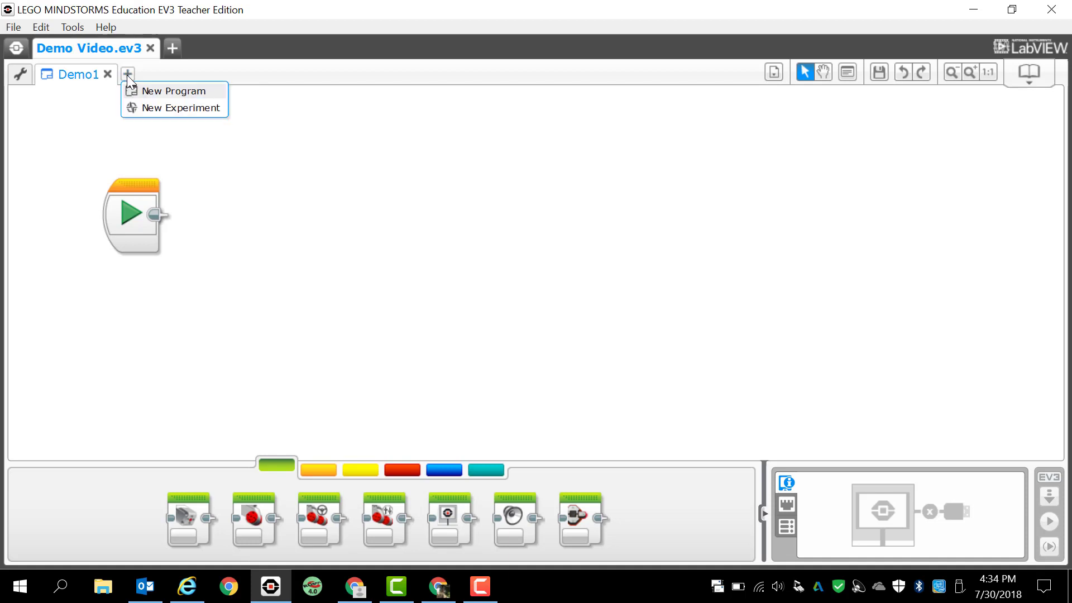
mouse_move(172, 90)
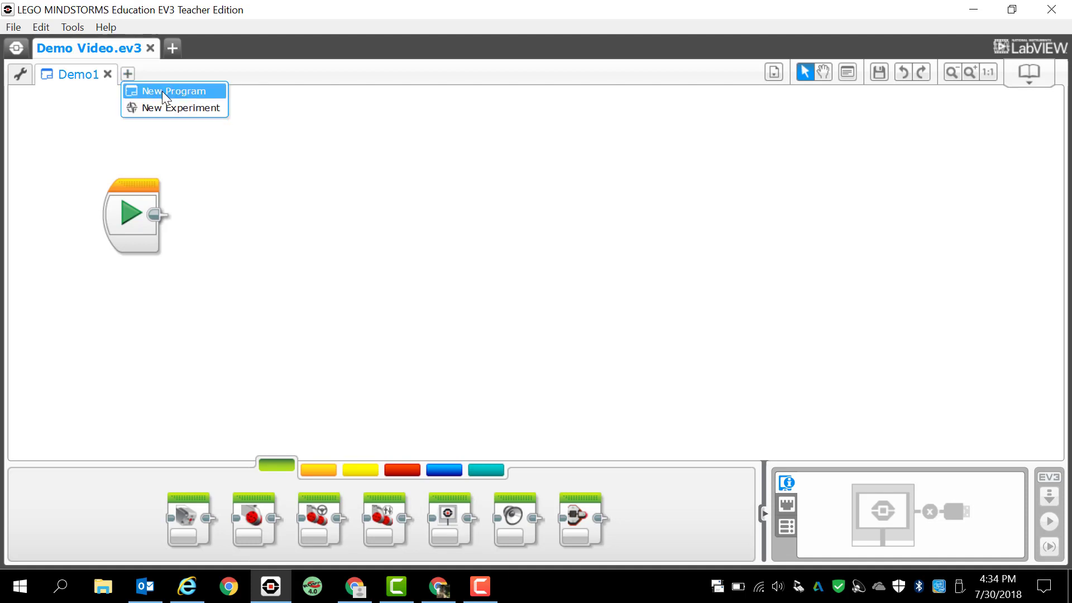
left_click(172, 90)
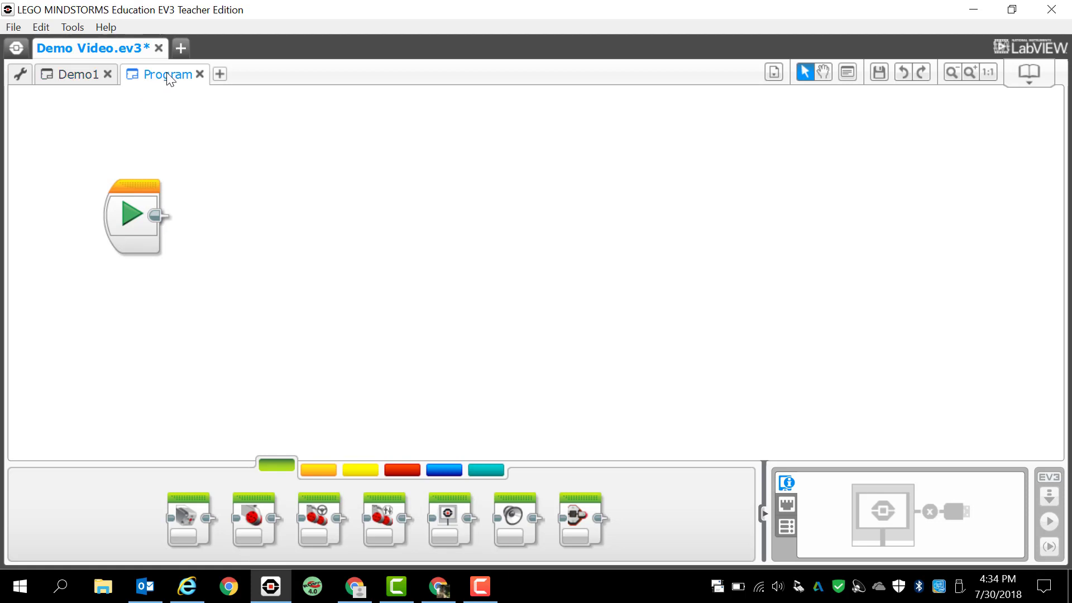
double_click(167, 73)
type("Demo2")
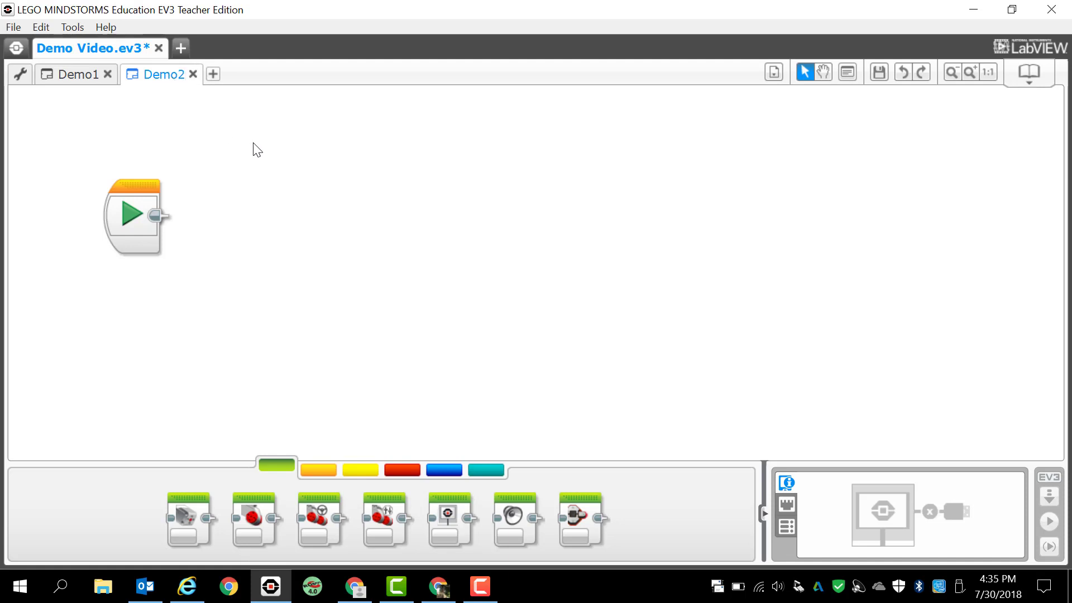
mouse_move(142, 112)
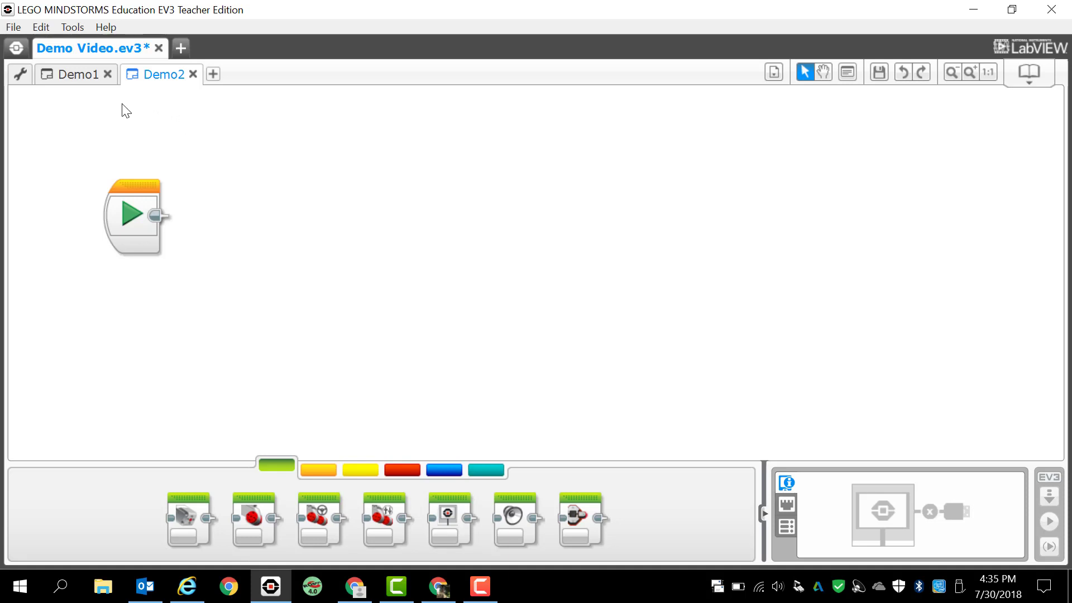
left_click(76, 74)
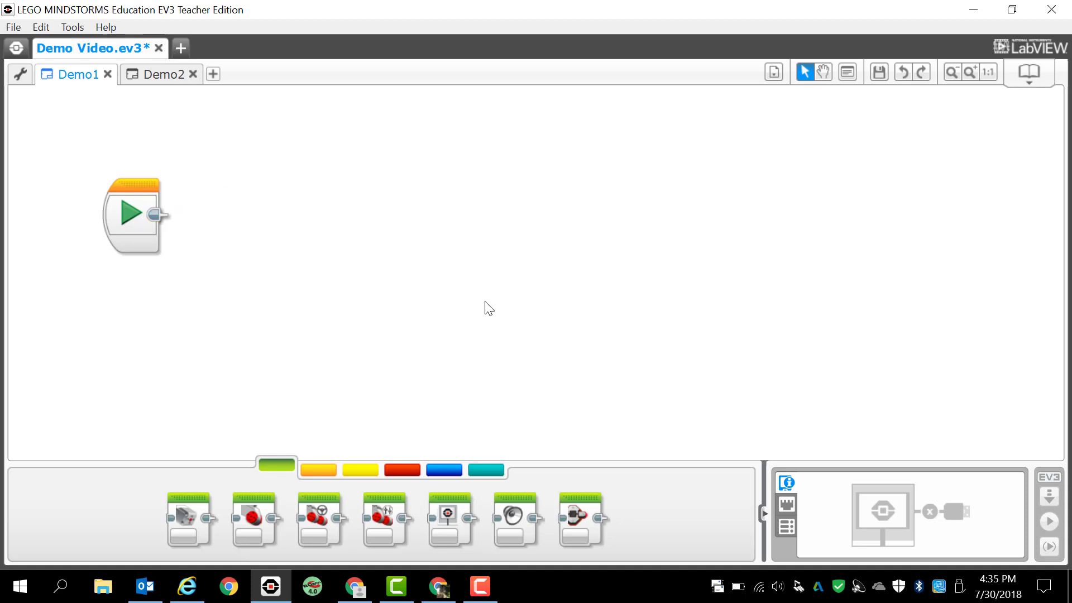
mouse_move(342, 339)
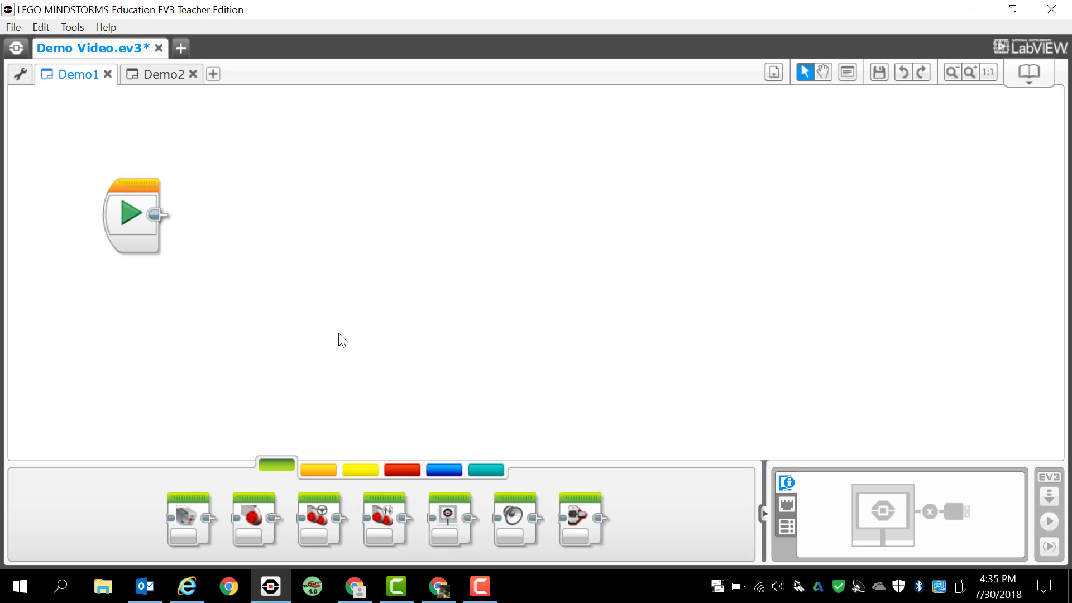
mouse_move(284, 427)
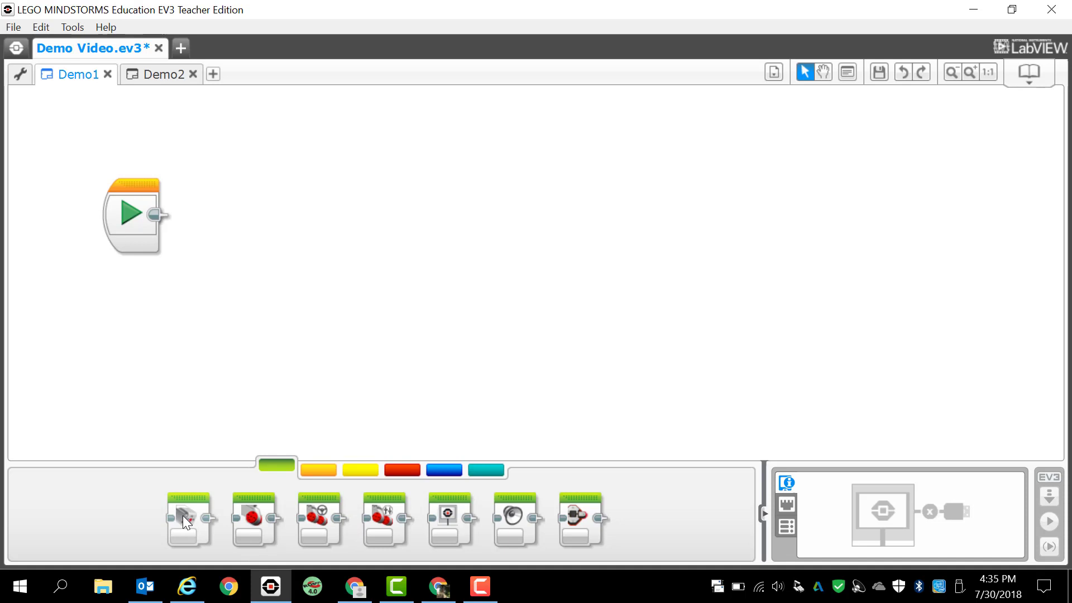
Step: Browse the Action blocks and switch the palette to Flow Control
left_click_drag(187, 519, 294, 236)
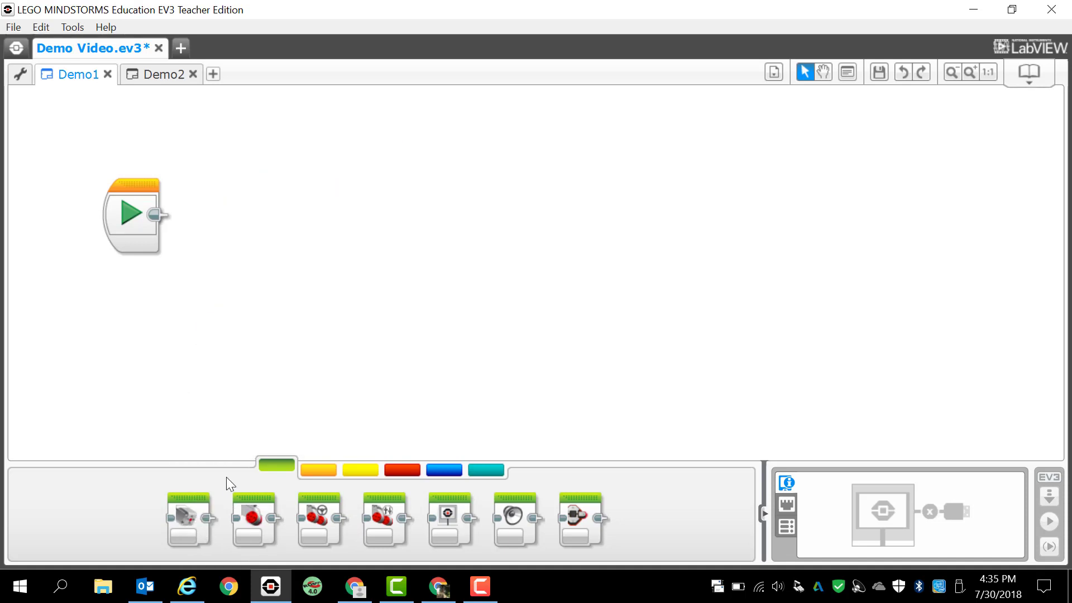
mouse_move(277, 465)
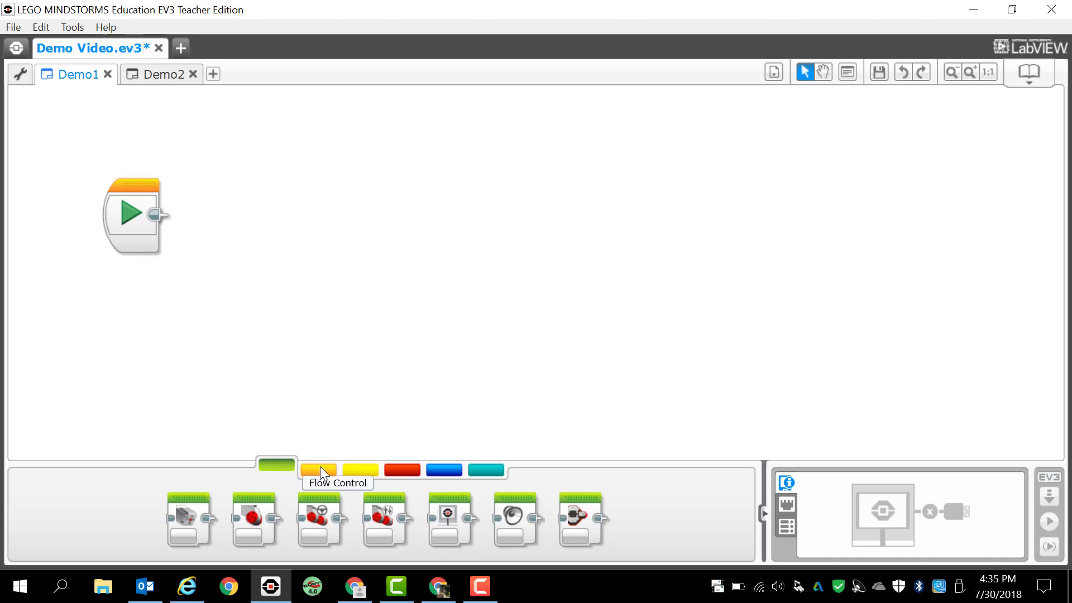
mouse_move(277, 471)
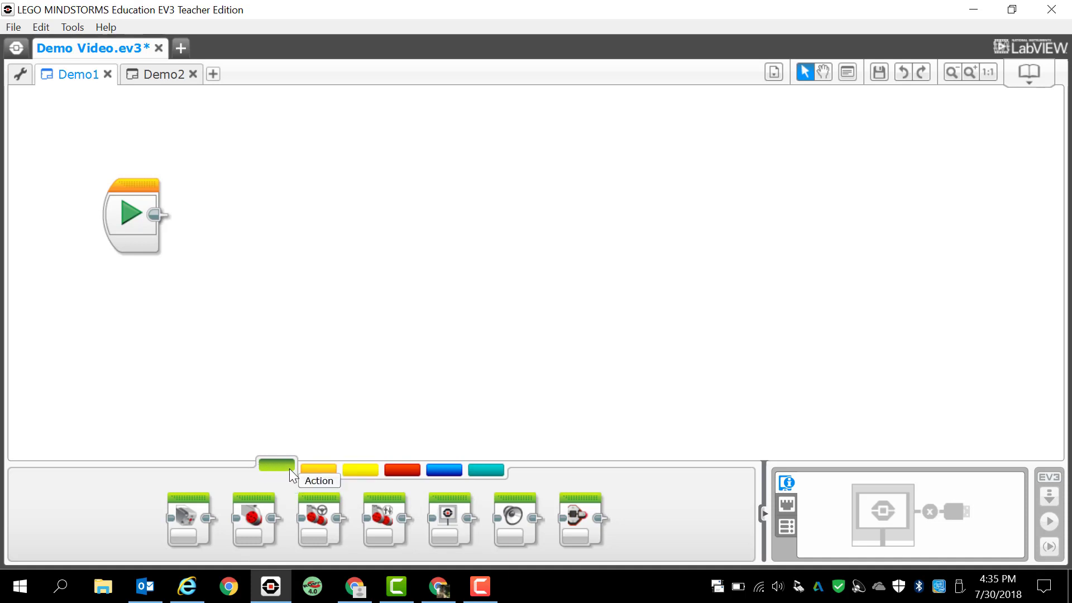
mouse_move(218, 505)
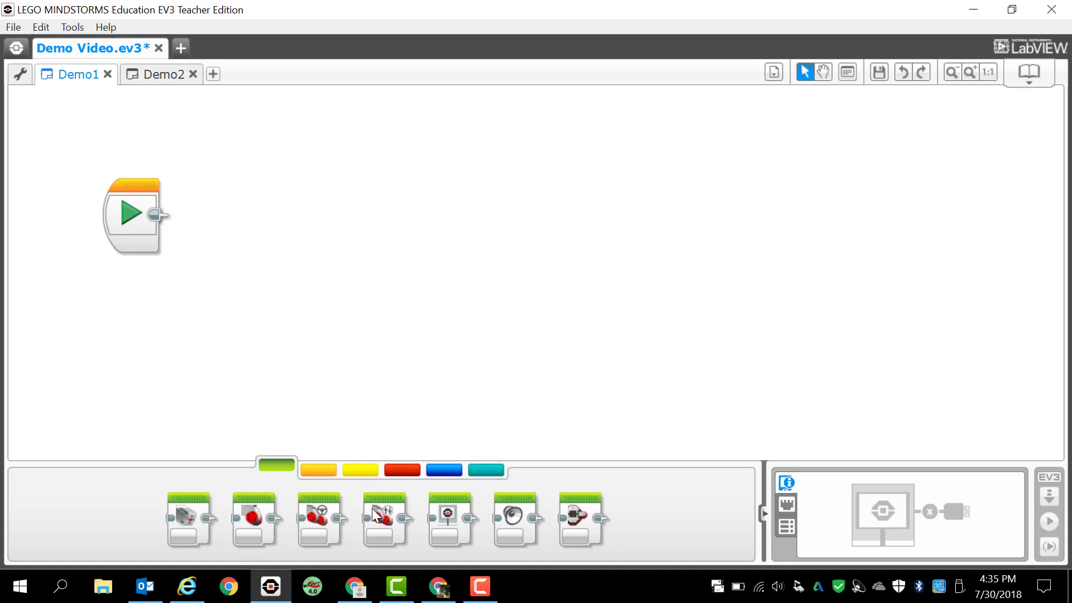
mouse_move(579, 521)
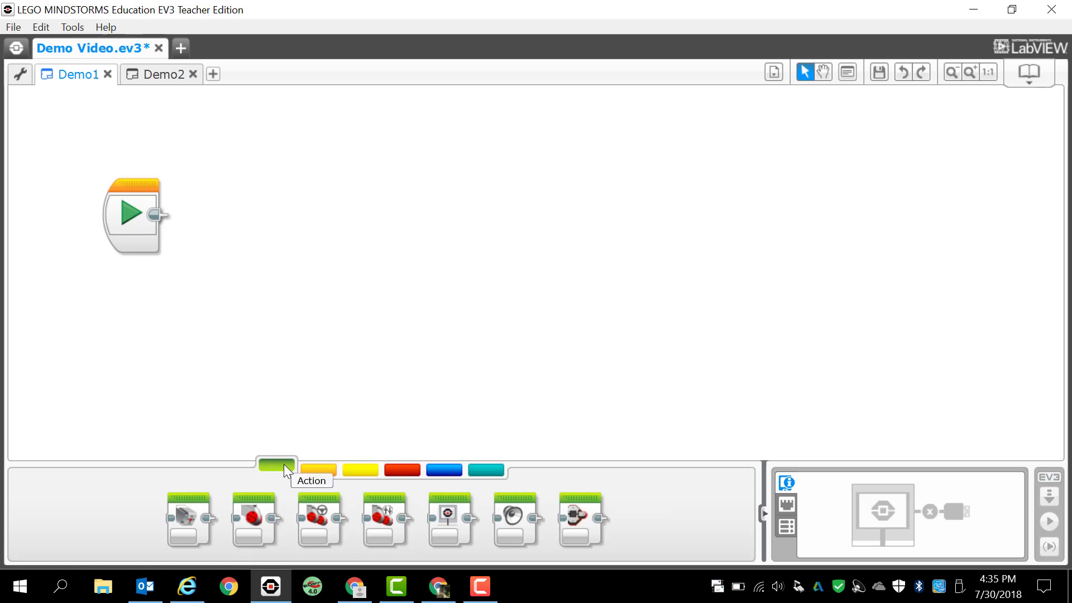
mouse_move(189, 516)
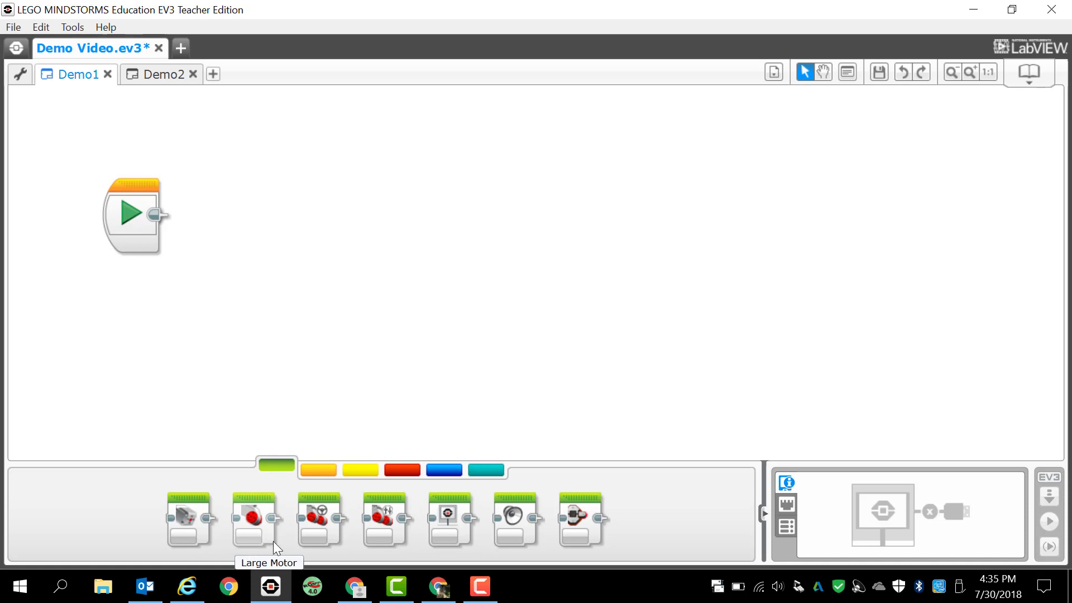
mouse_move(394, 528)
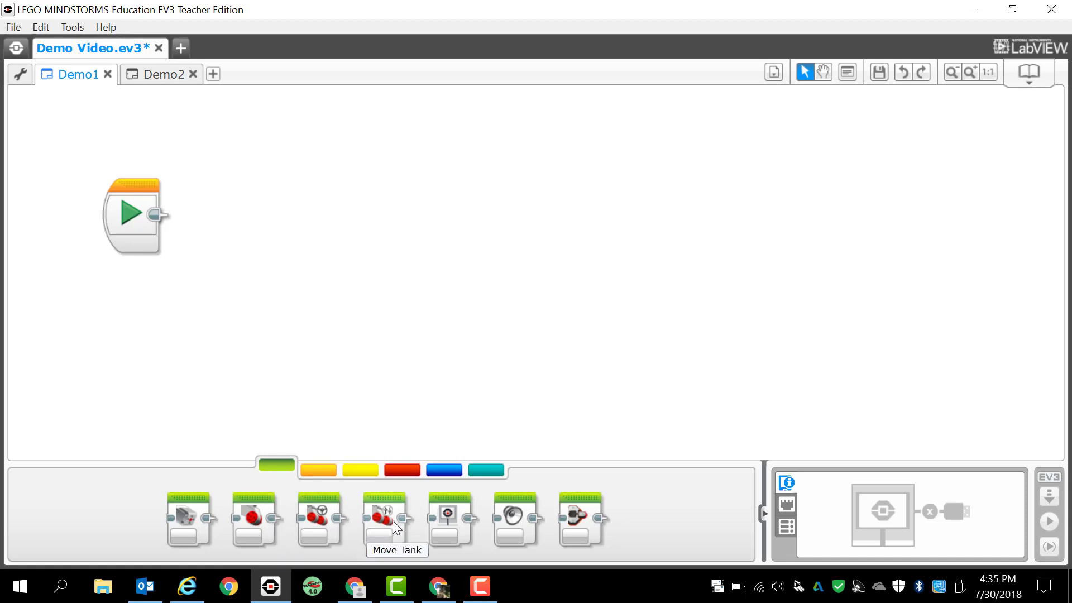
mouse_move(464, 528)
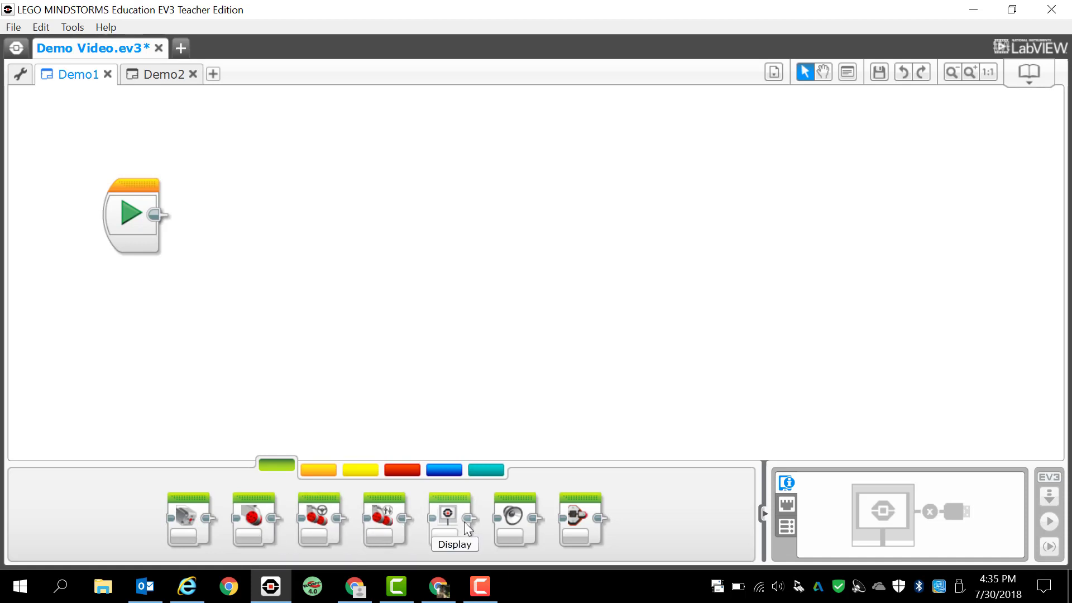
mouse_move(554, 538)
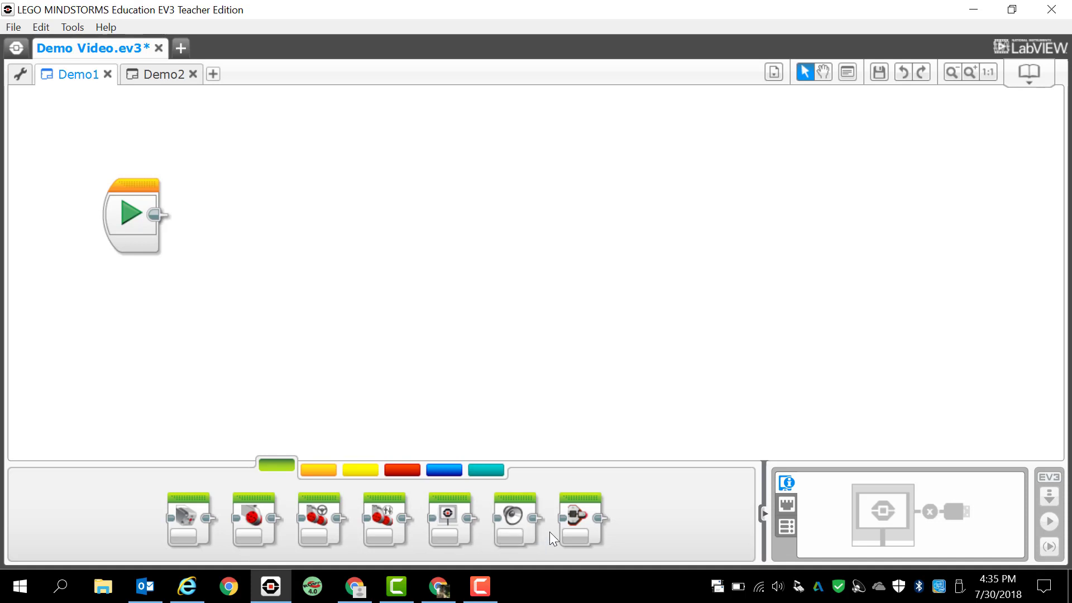
mouse_move(577, 534)
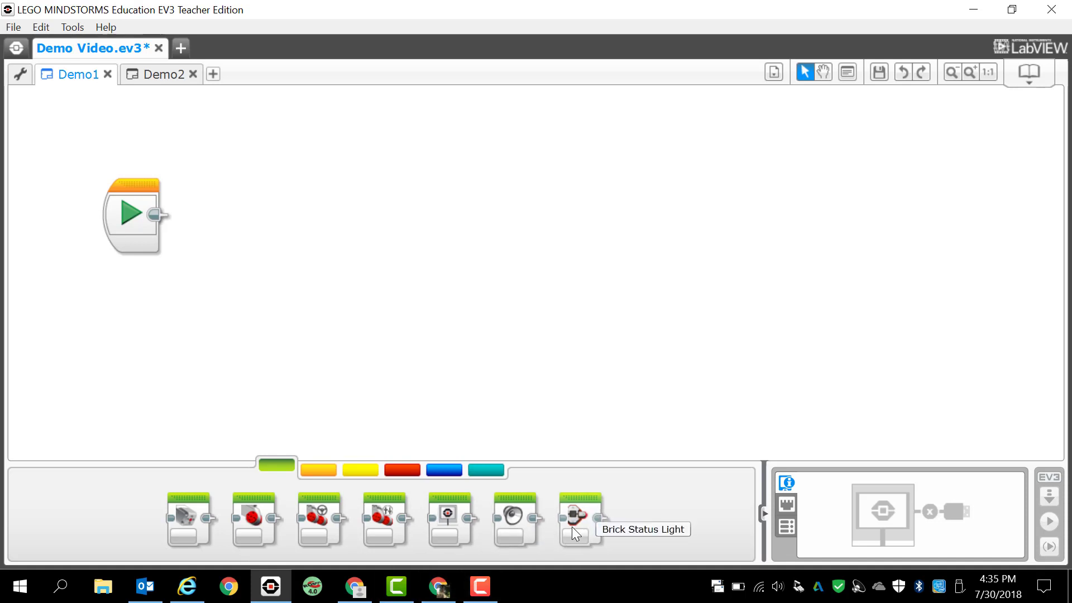
mouse_move(324, 486)
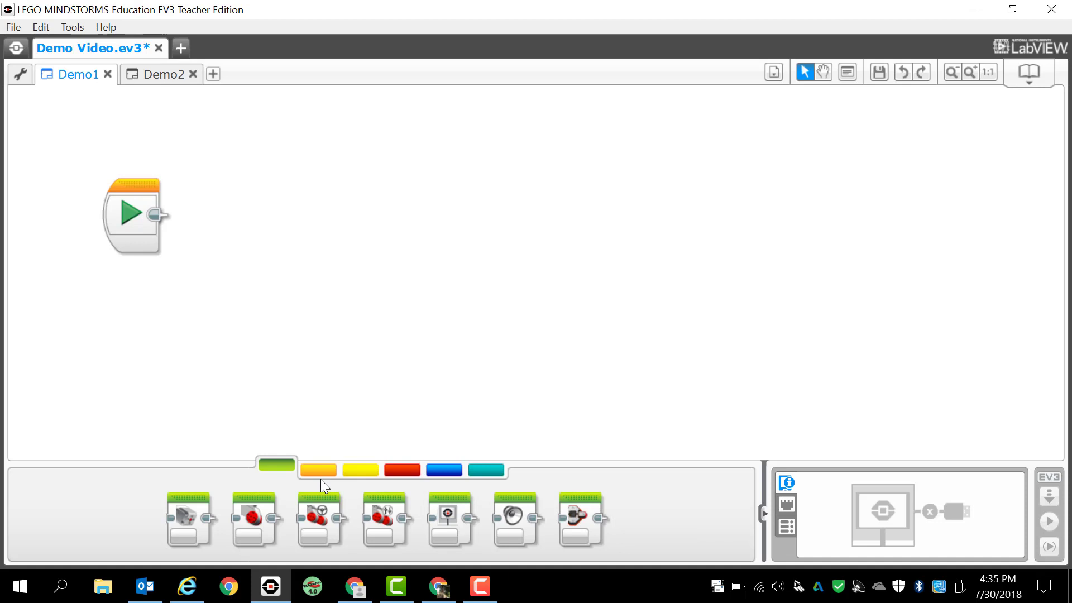
mouse_move(319, 470)
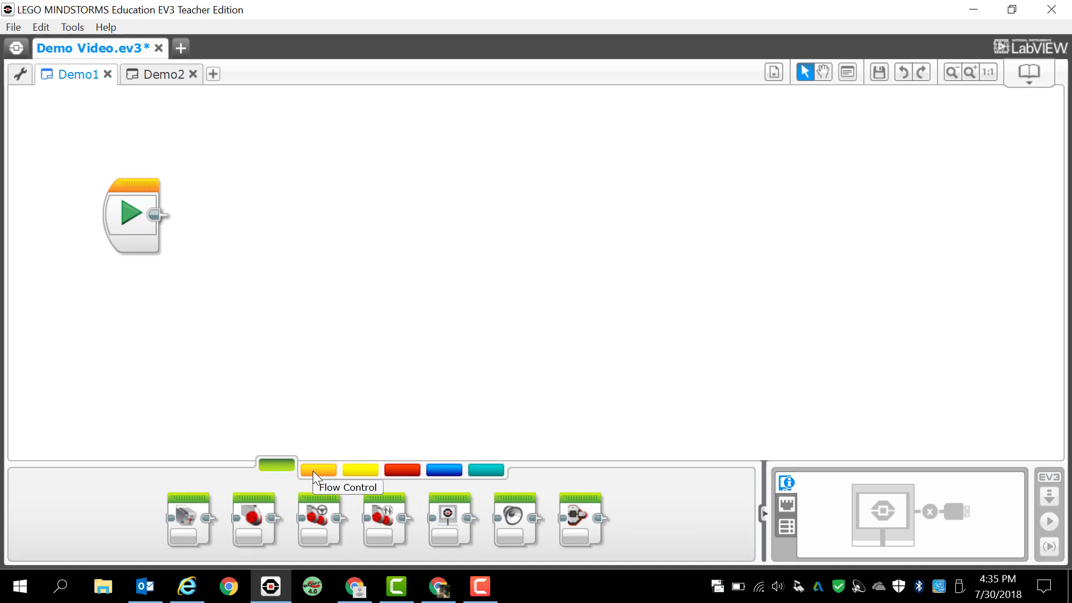
left_click(317, 470)
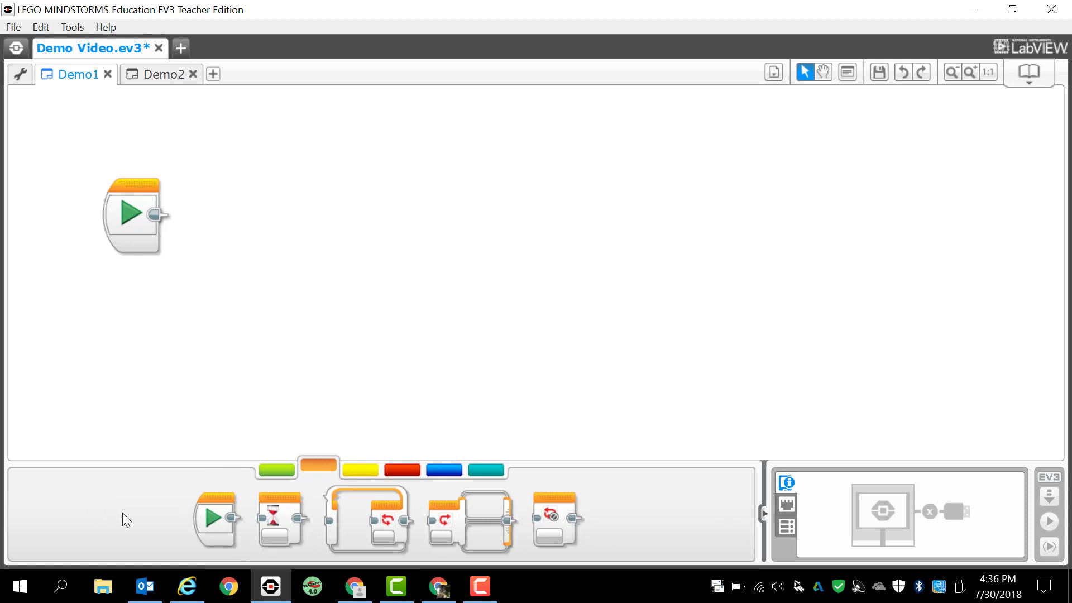
mouse_move(164, 489)
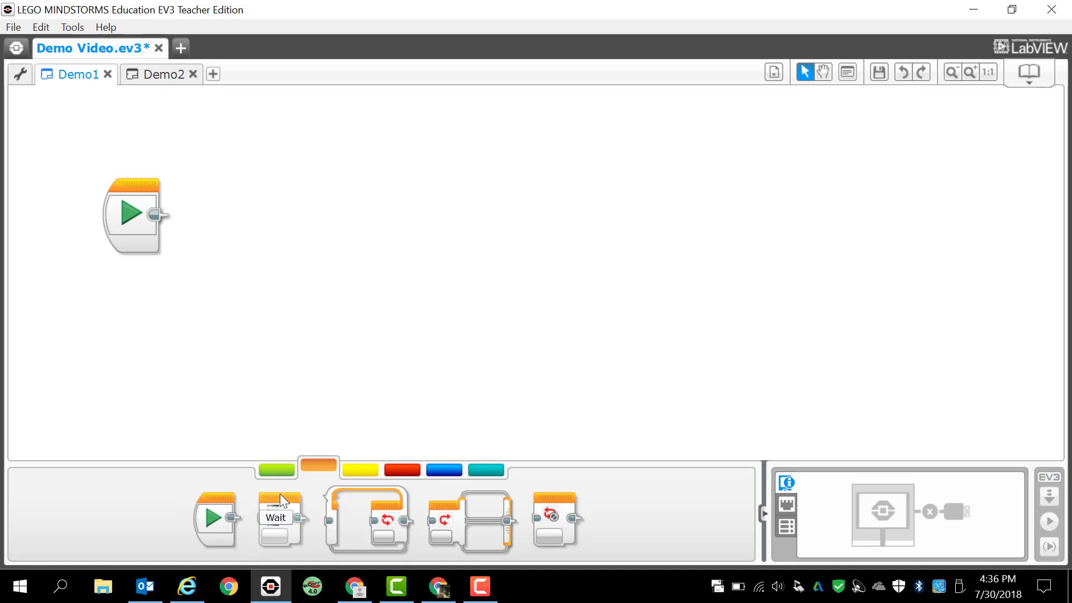
mouse_move(367, 519)
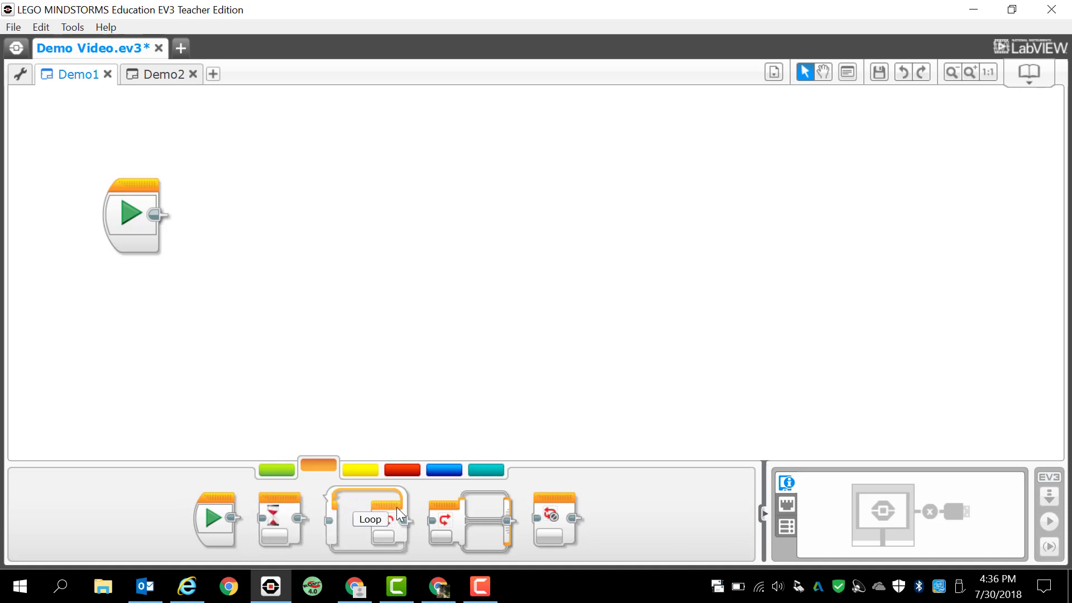
mouse_move(555, 513)
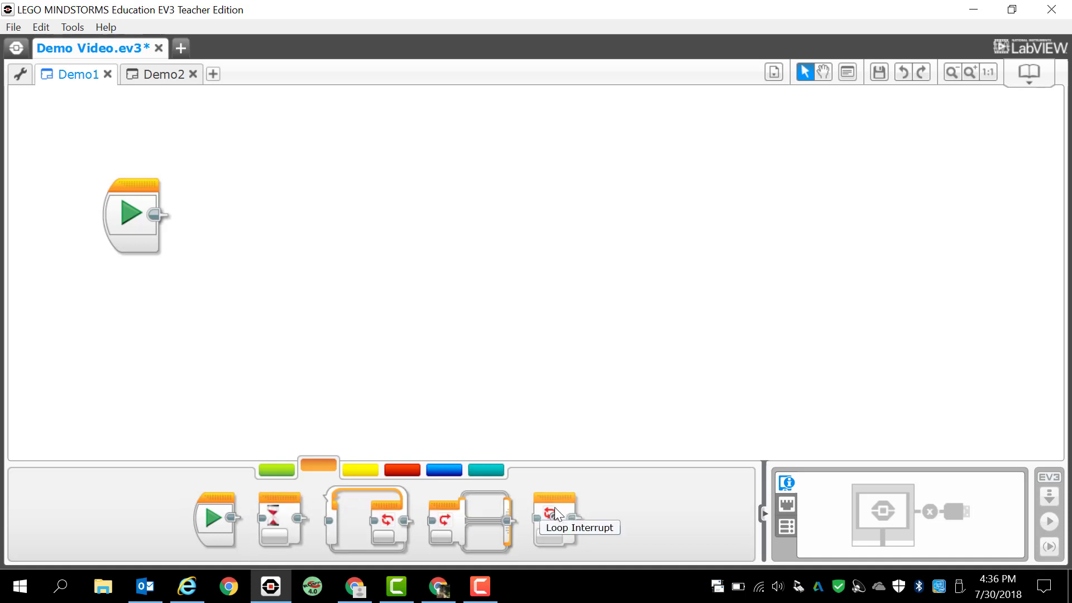
mouse_move(393, 450)
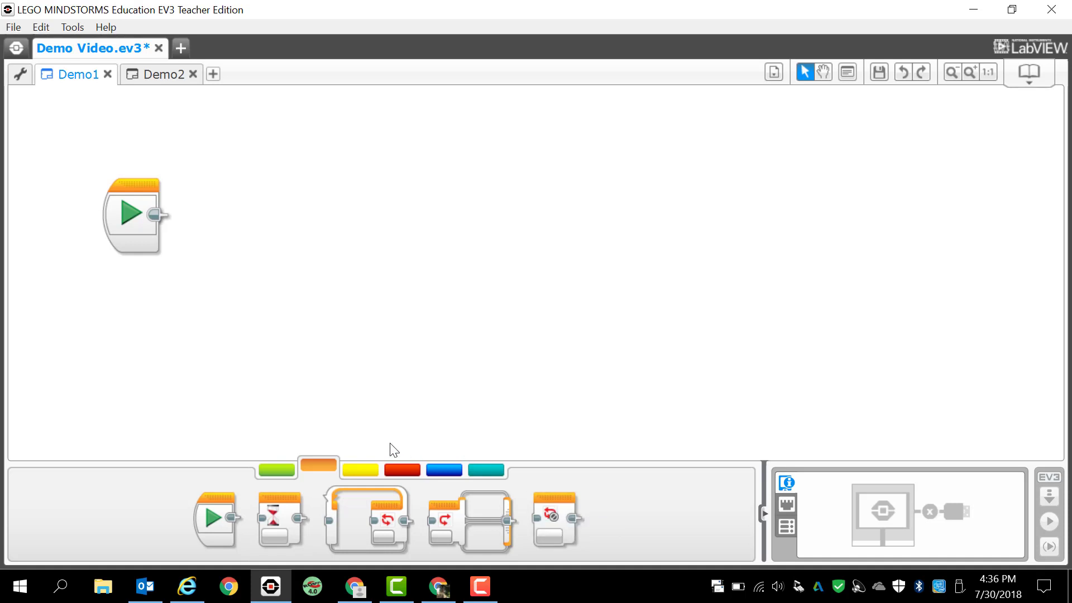
Step: Switch the palette from Flow Control to the Sensor blocks
left_click(359, 470)
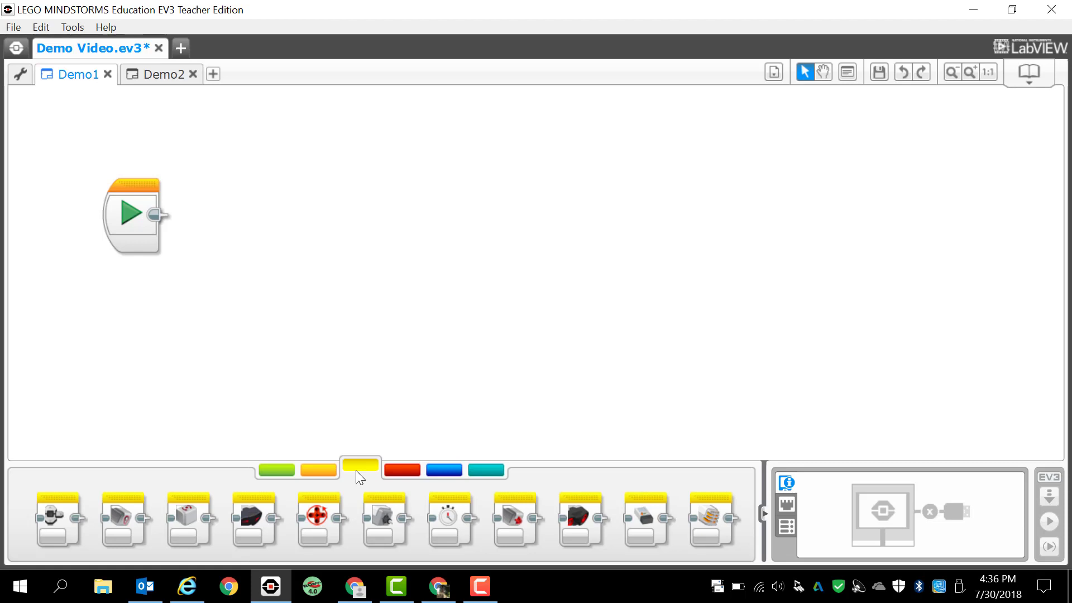
mouse_move(78, 495)
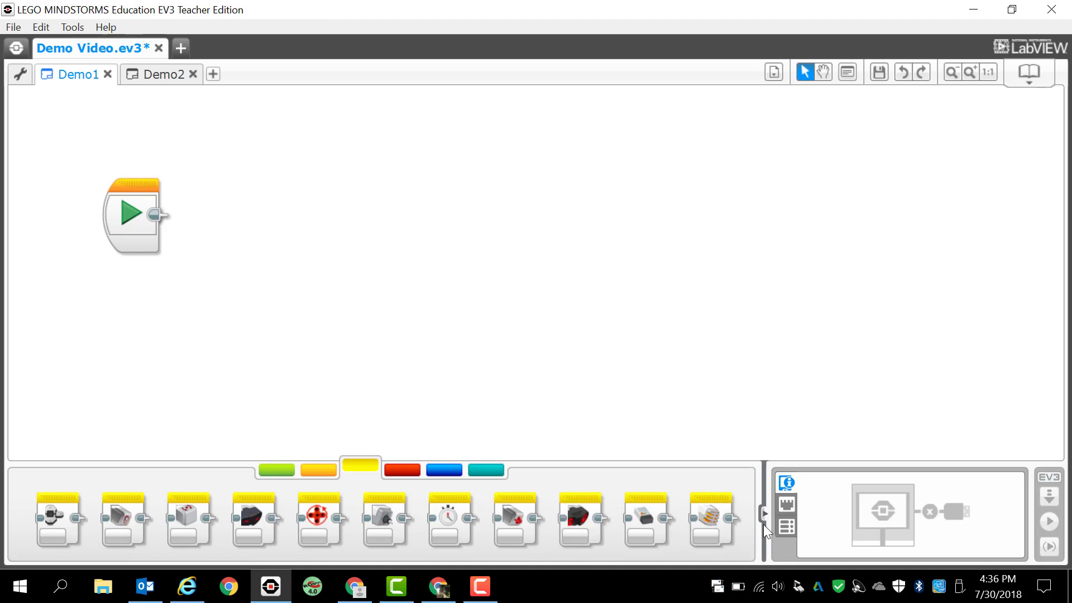
mouse_move(72, 555)
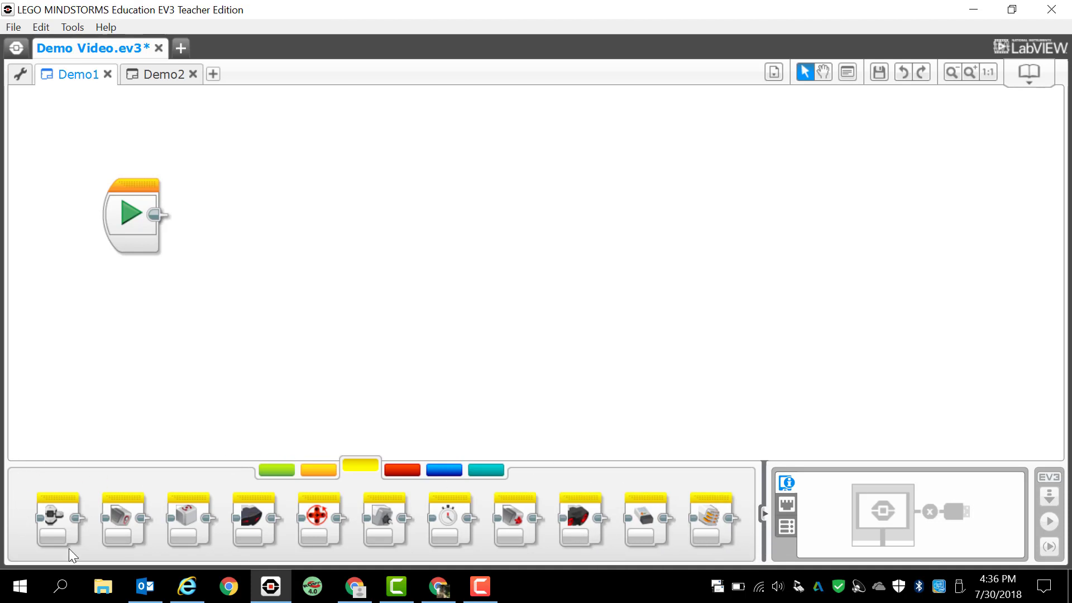
mouse_move(420, 470)
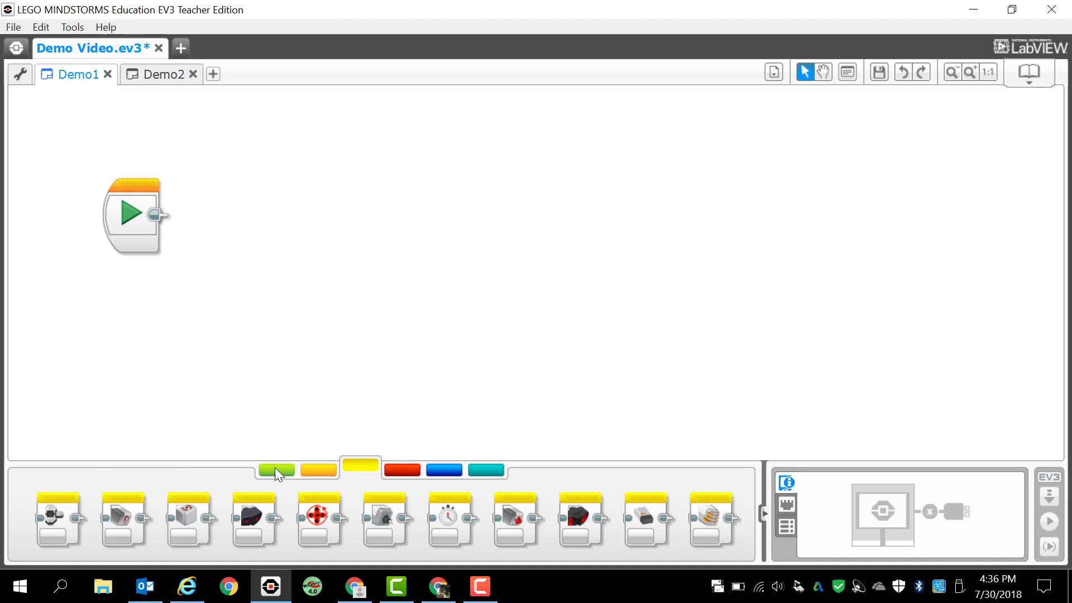
Step: Revisit Flow Control, then show the Data Operations blocks
left_click(317, 471)
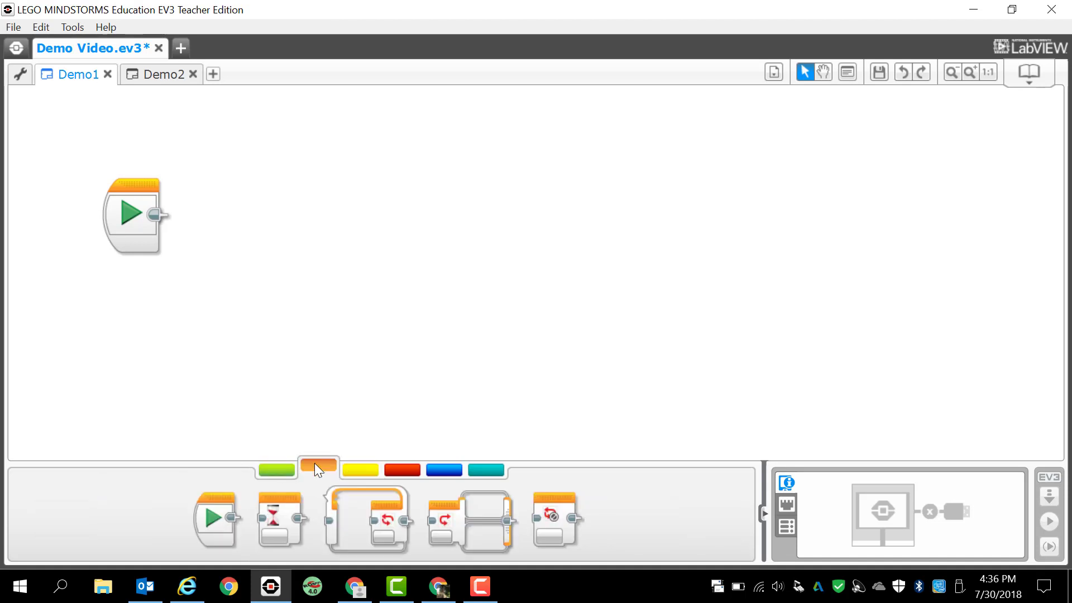
mouse_move(319, 468)
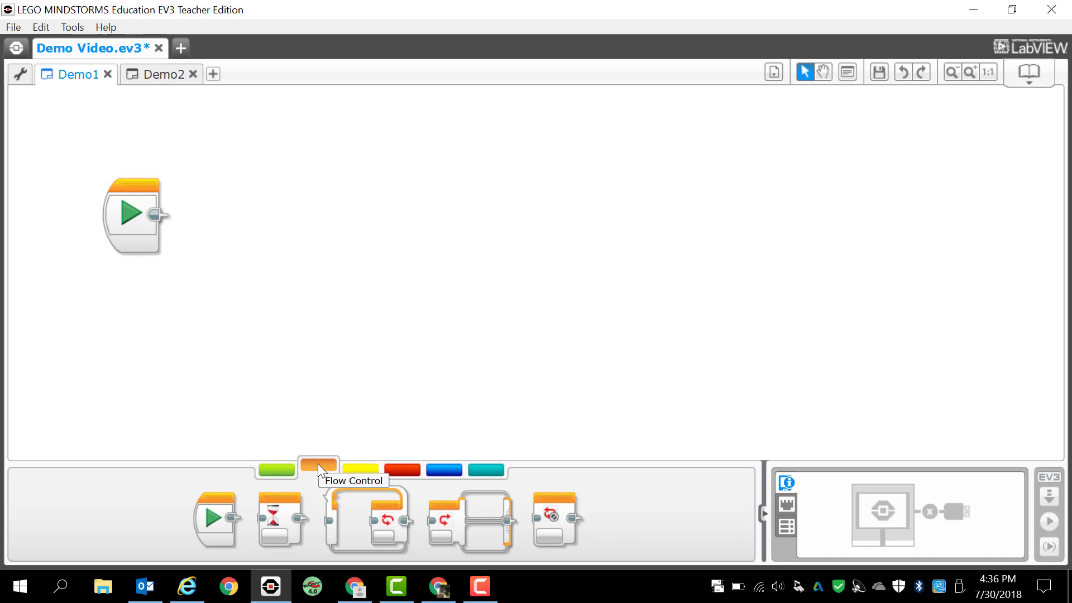
left_click(402, 470)
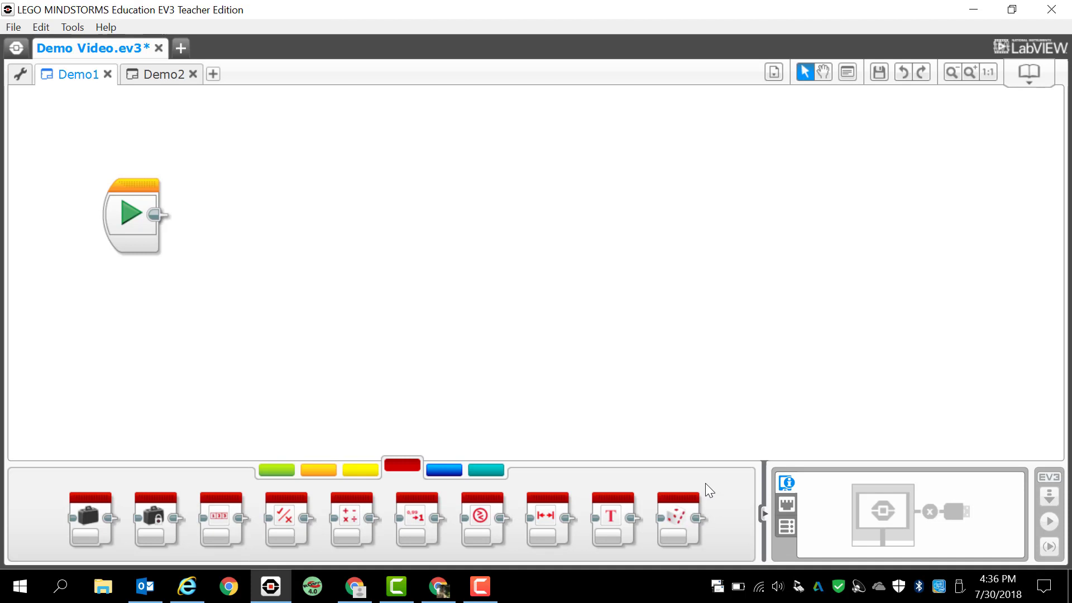
mouse_move(468, 487)
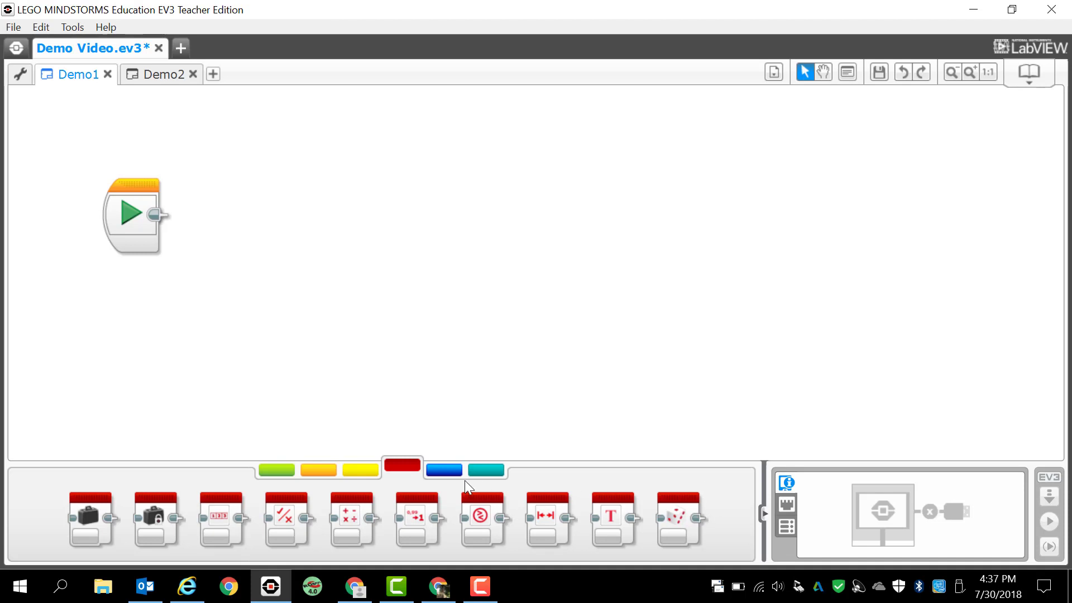
mouse_move(443, 470)
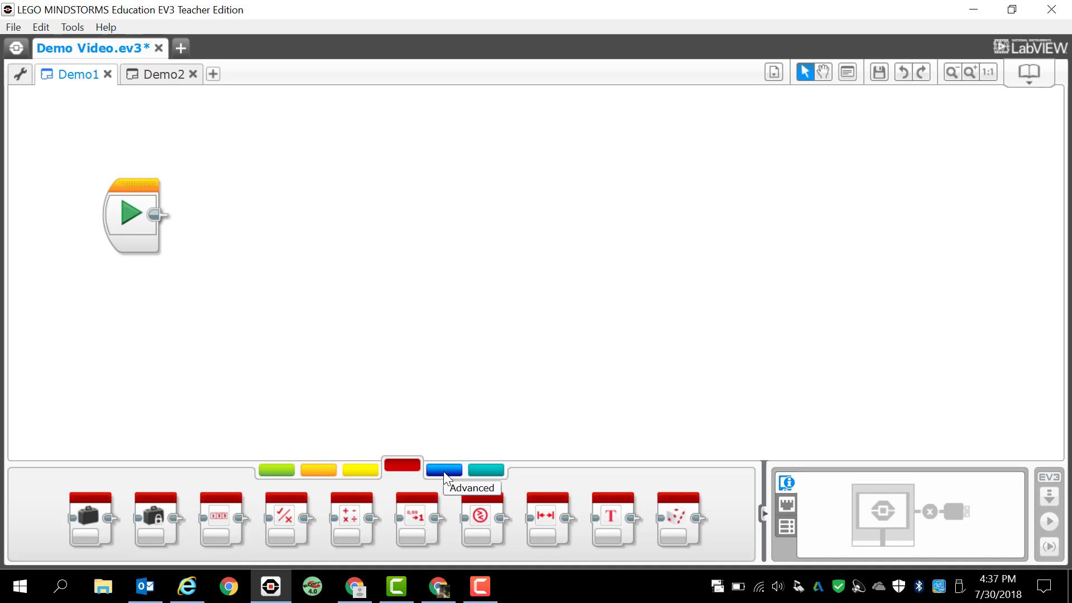
Step: Show the empty My Blocks palette category
left_click(443, 470)
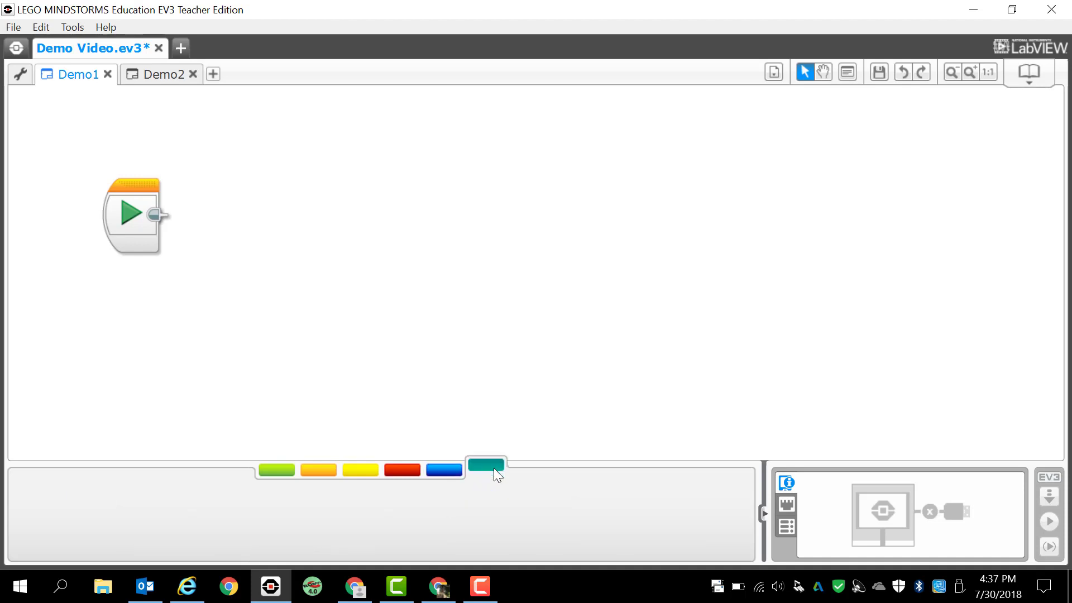
mouse_move(458, 481)
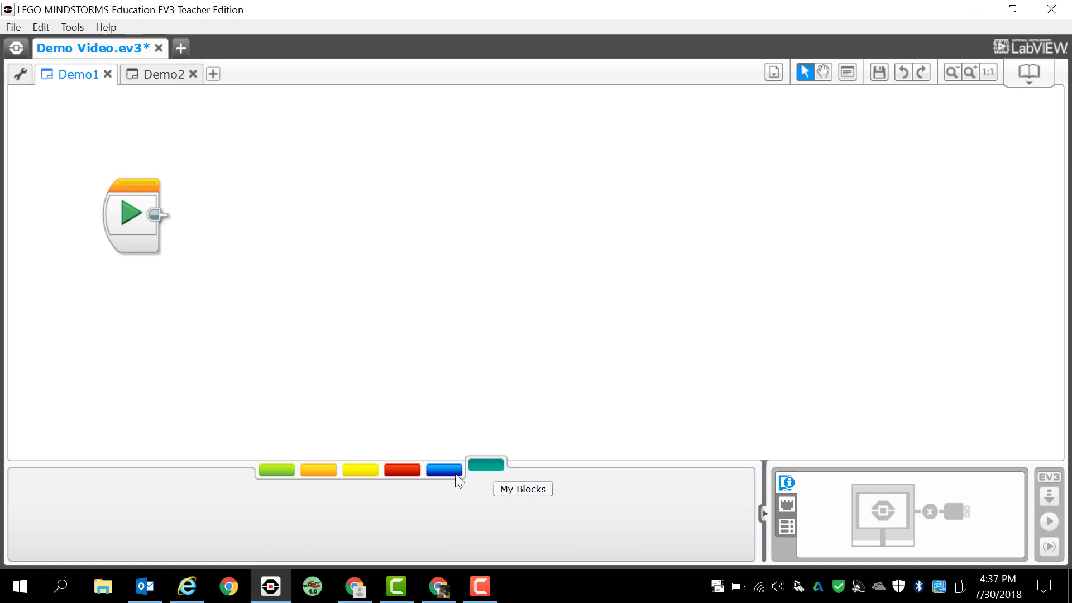
mouse_move(275, 470)
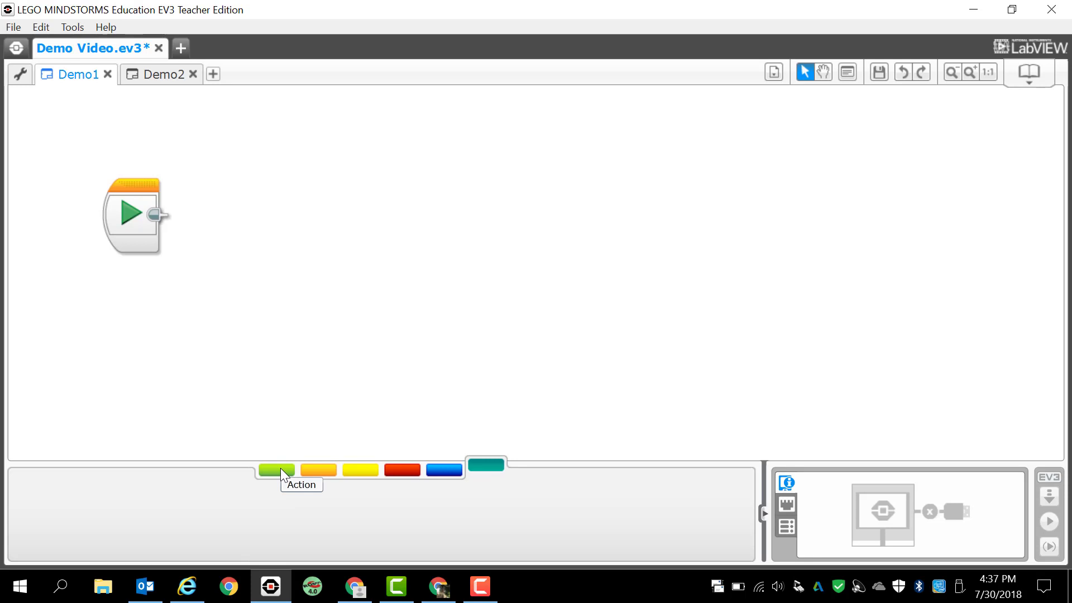
Step: Show the green Action blocks palette again
left_click(276, 470)
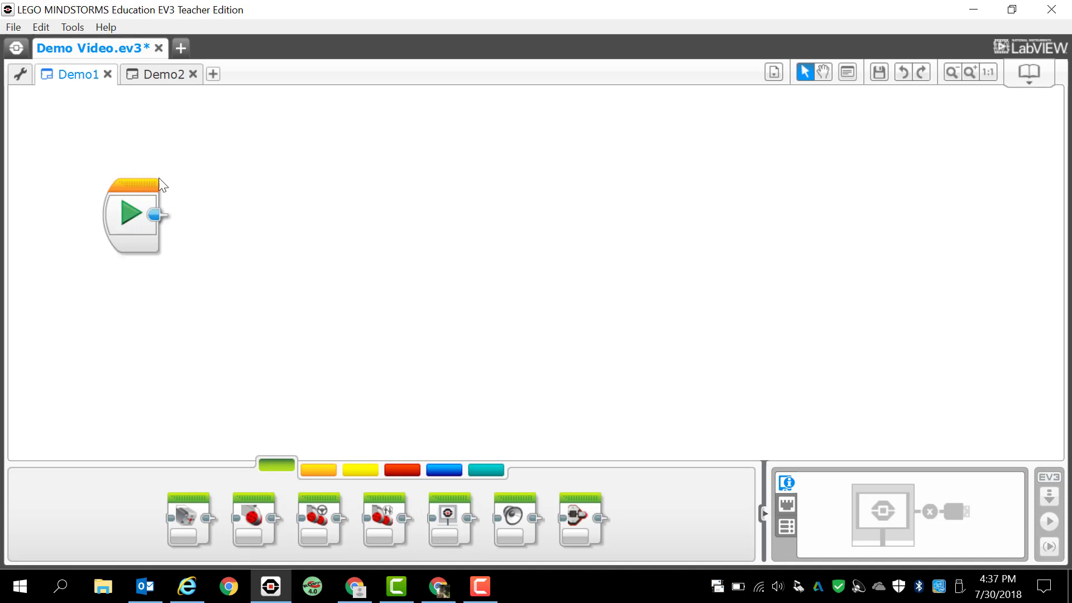
mouse_move(148, 191)
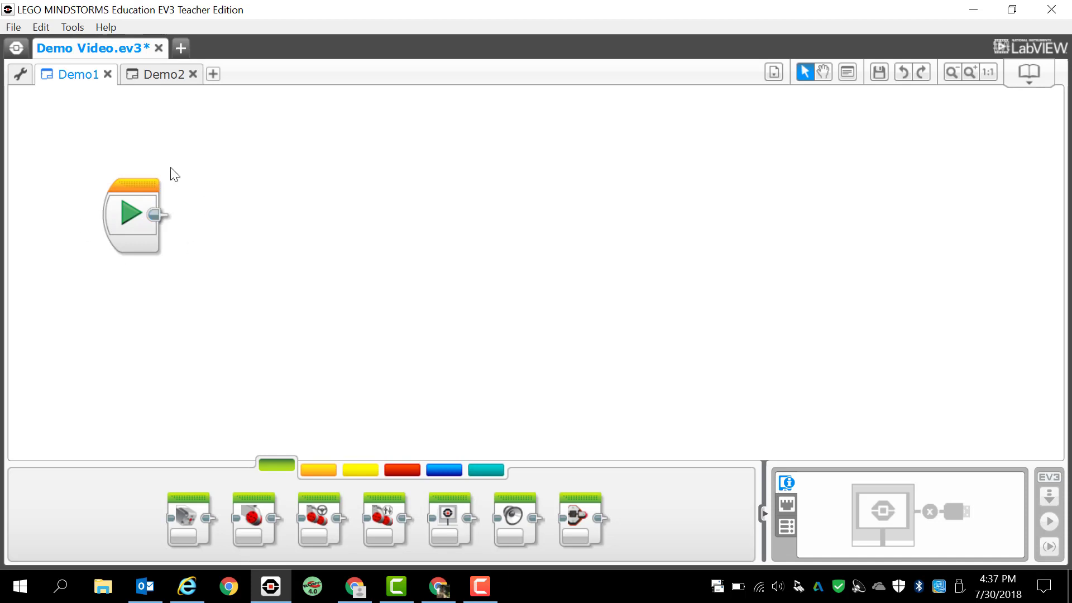
mouse_move(81, 247)
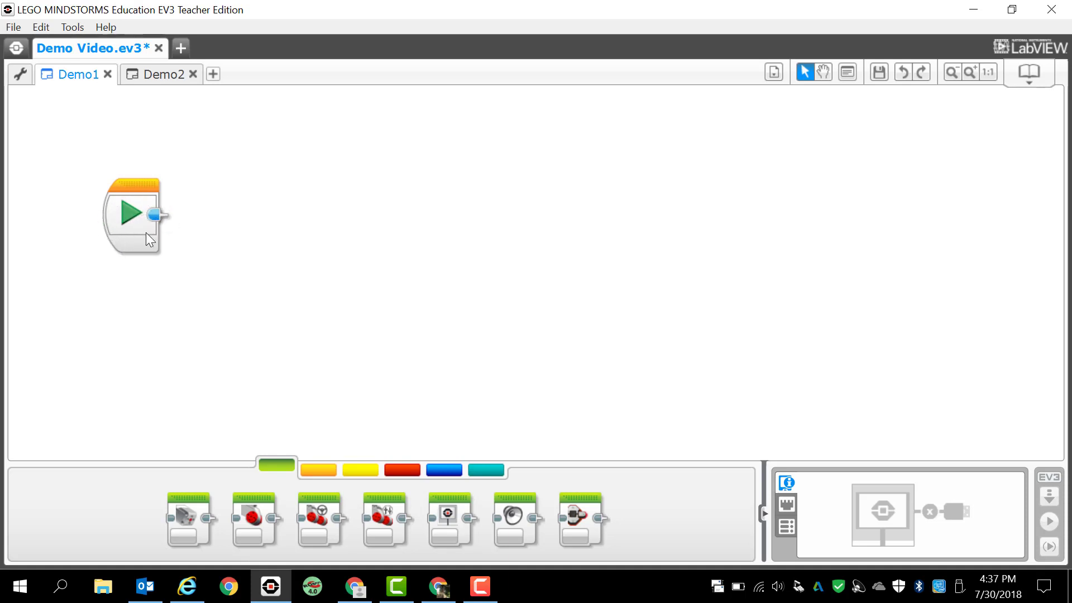
mouse_move(131, 220)
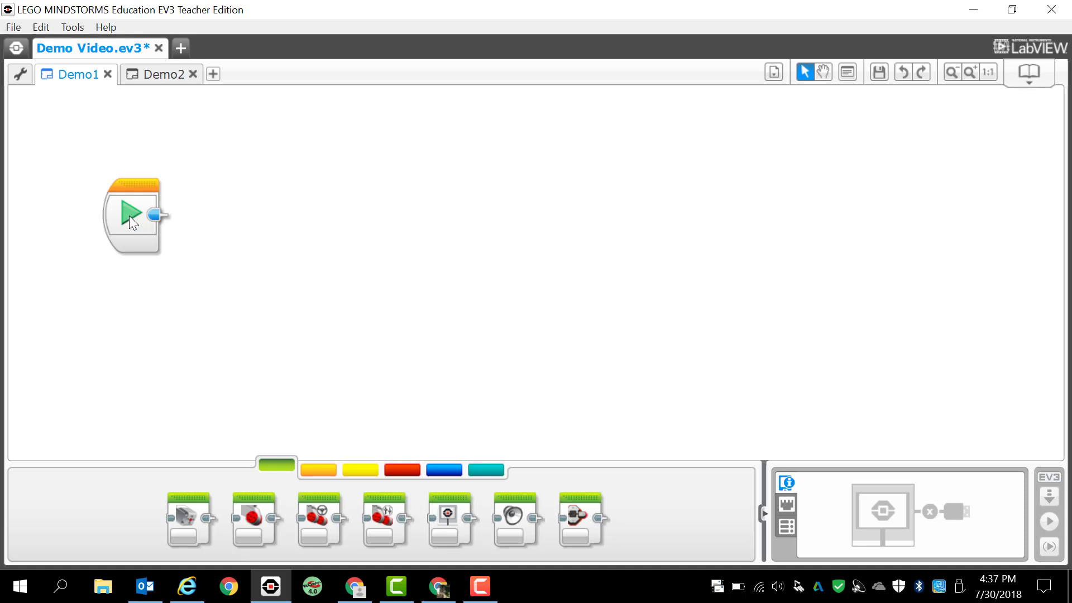
mouse_move(303, 386)
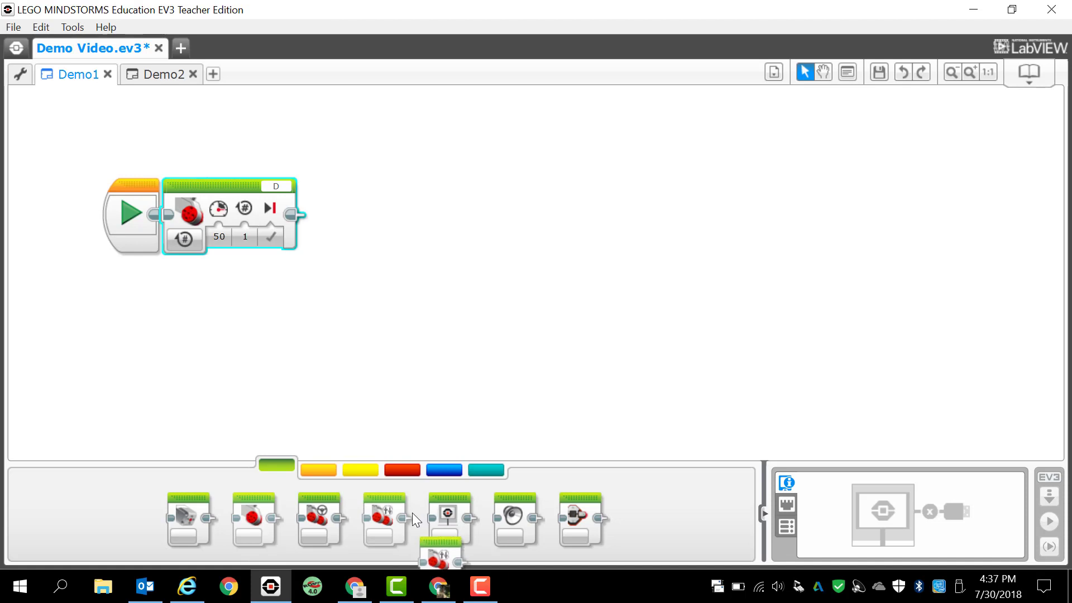
Step: Attach a Move Tank block on B + C after Large Motor, then a Loop block at the chain's end
left_click_drag(439, 551, 390, 216)
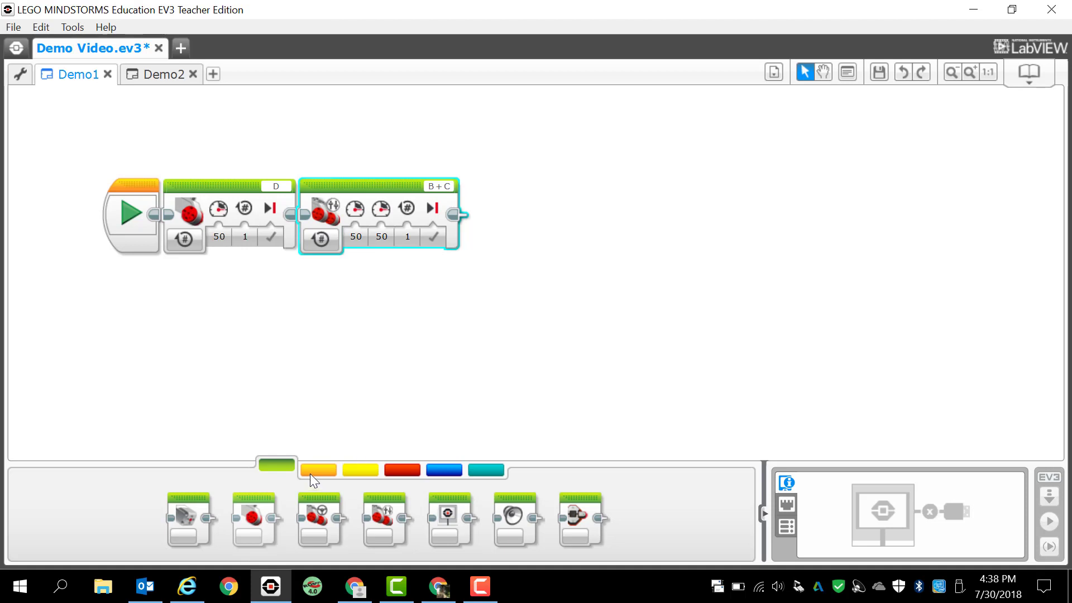
left_click(319, 470)
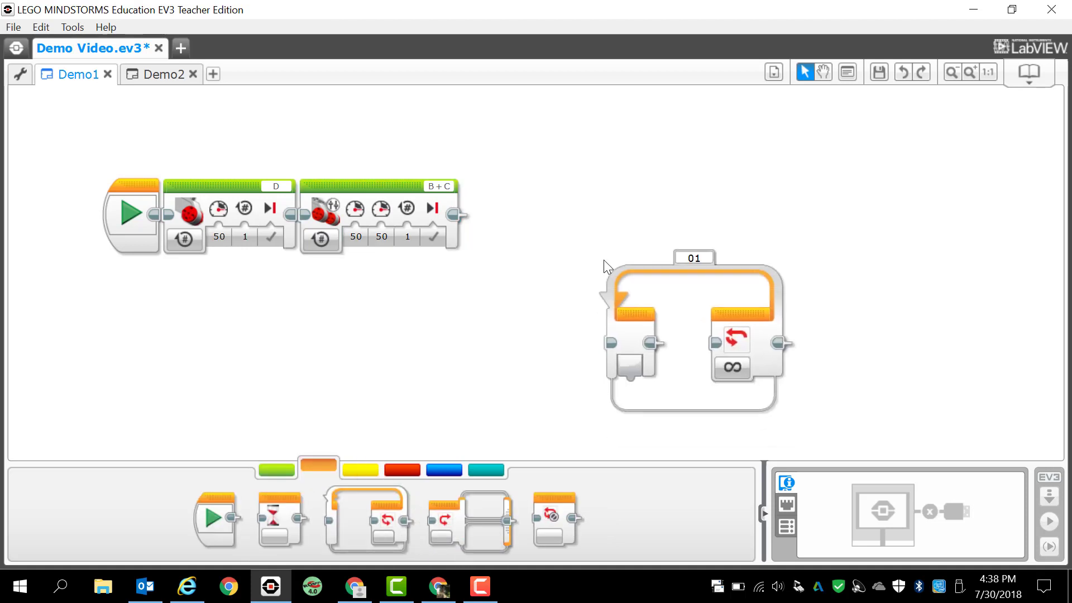
left_click_drag(694, 338, 550, 205)
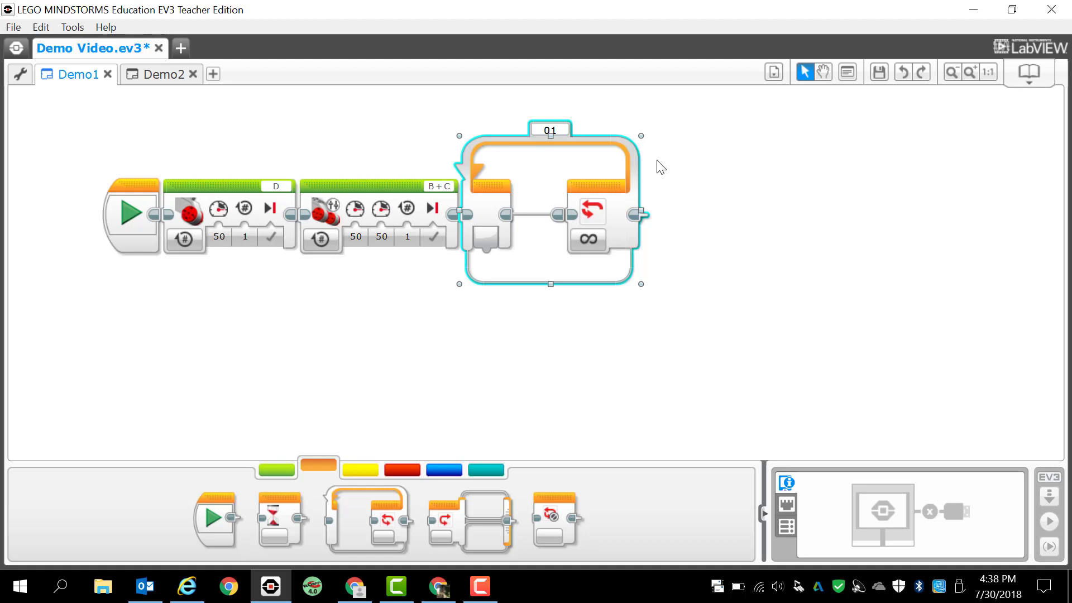
mouse_move(533, 237)
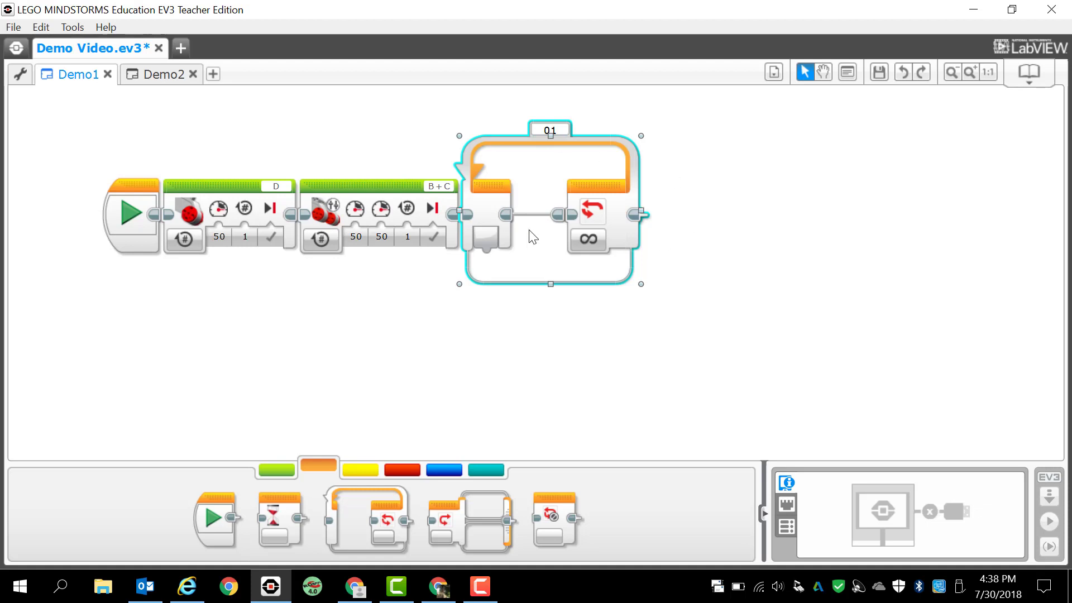
mouse_move(219, 208)
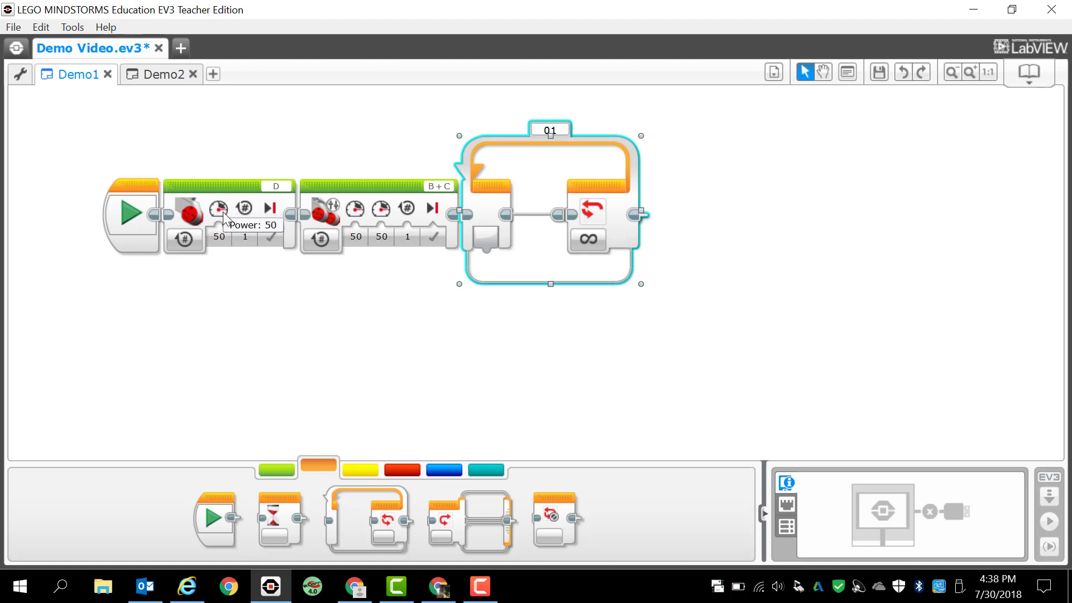
mouse_move(361, 193)
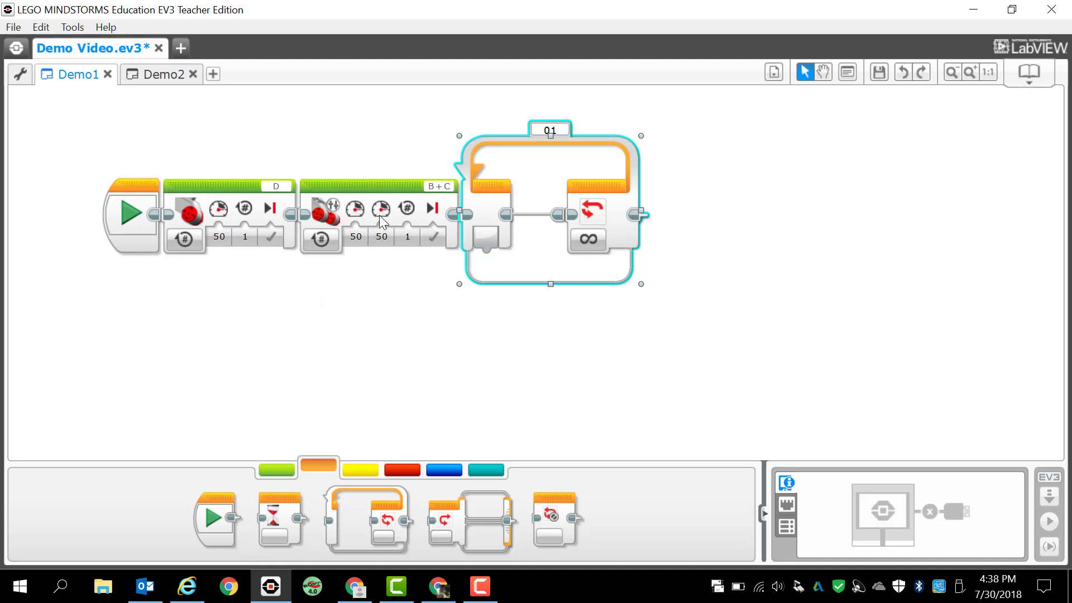
mouse_move(681, 344)
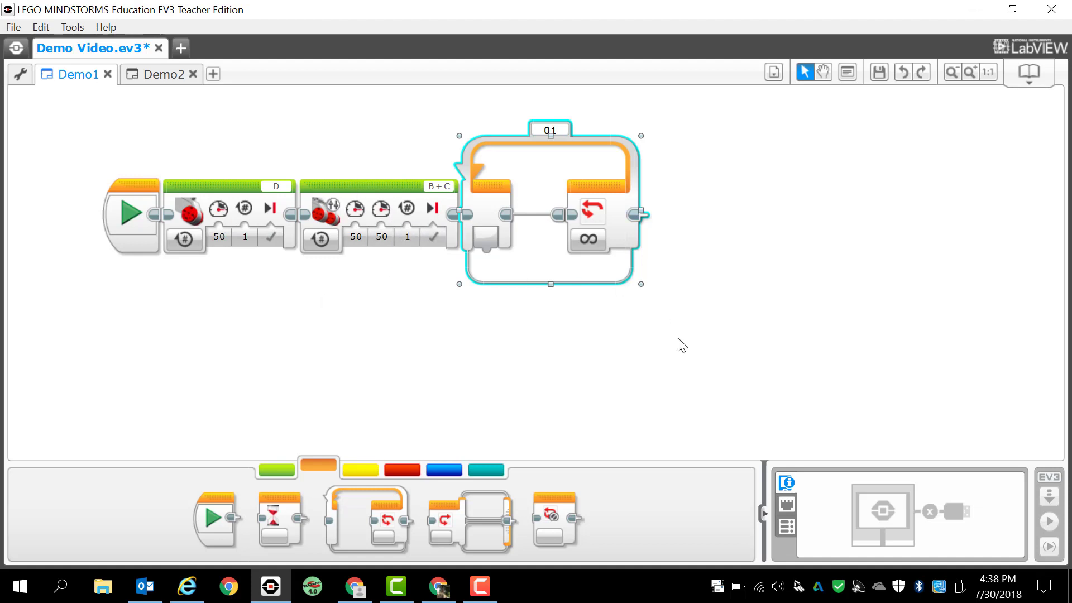
mouse_move(723, 311)
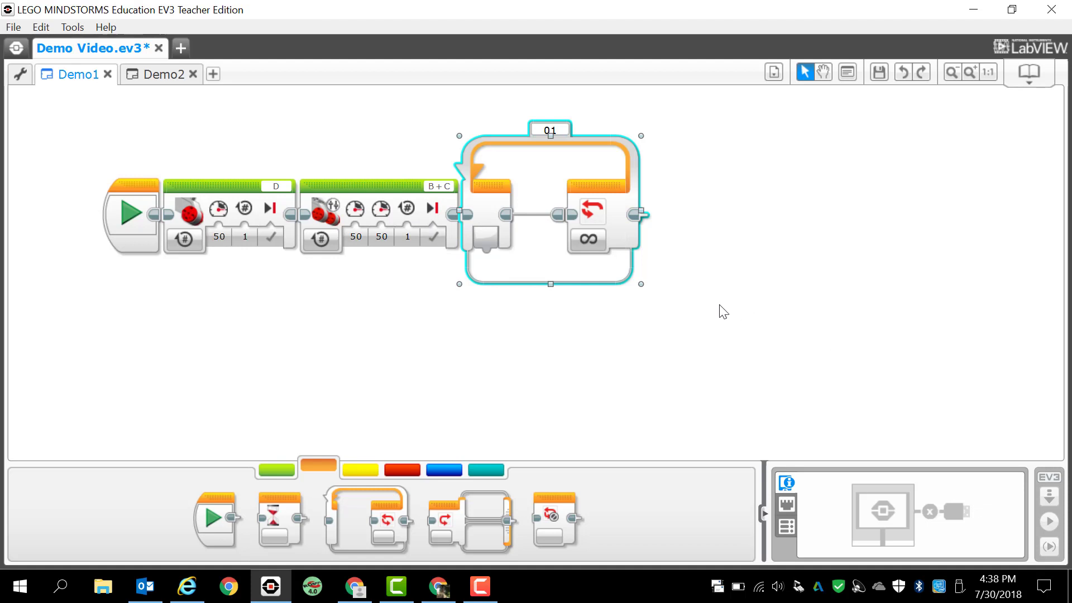
mouse_move(264, 291)
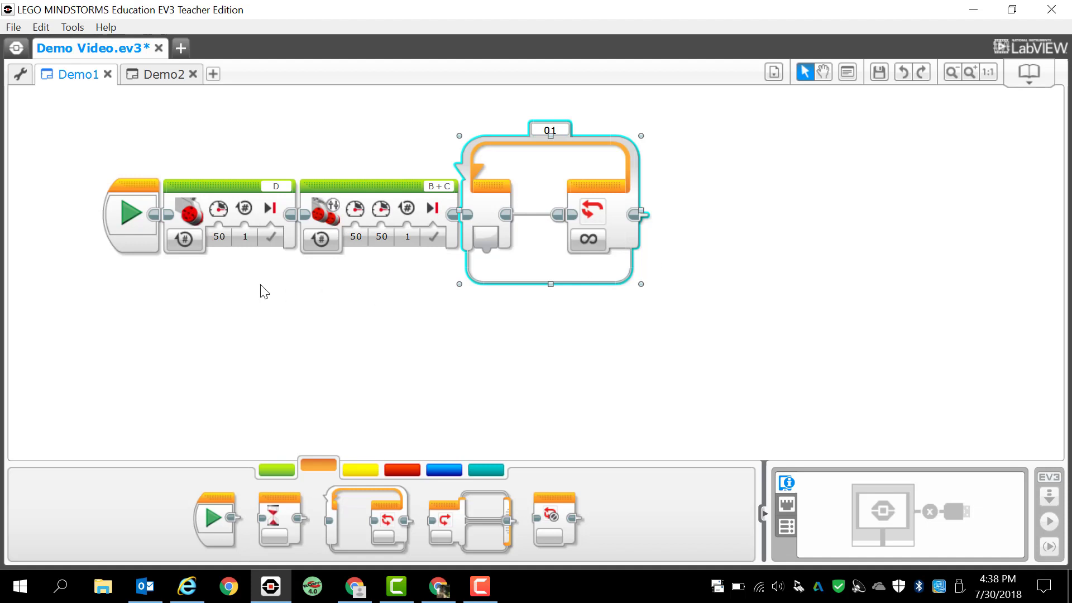
mouse_move(270, 237)
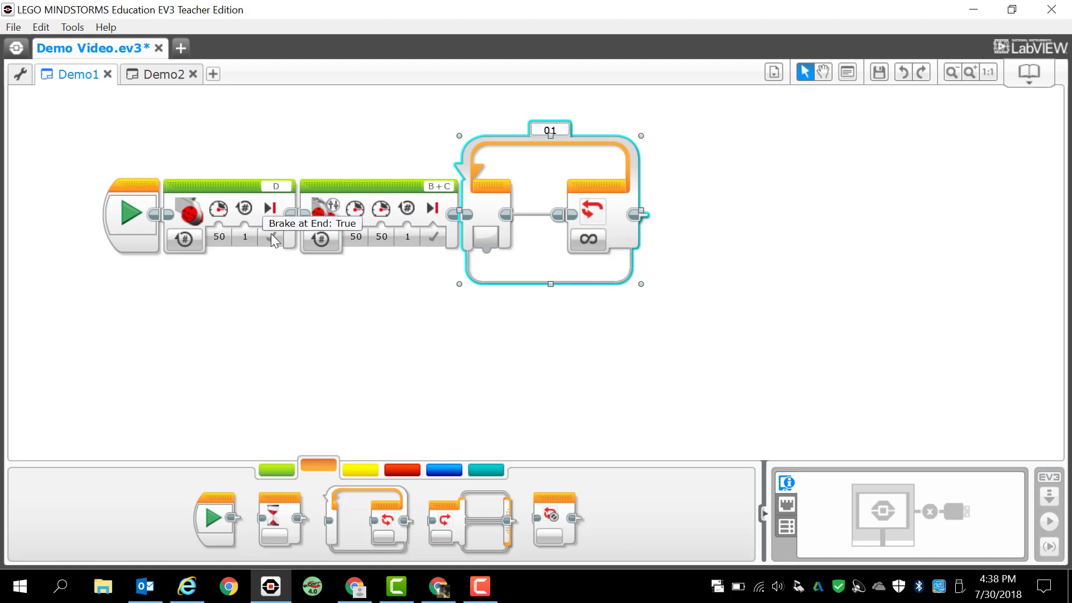
mouse_move(382, 331)
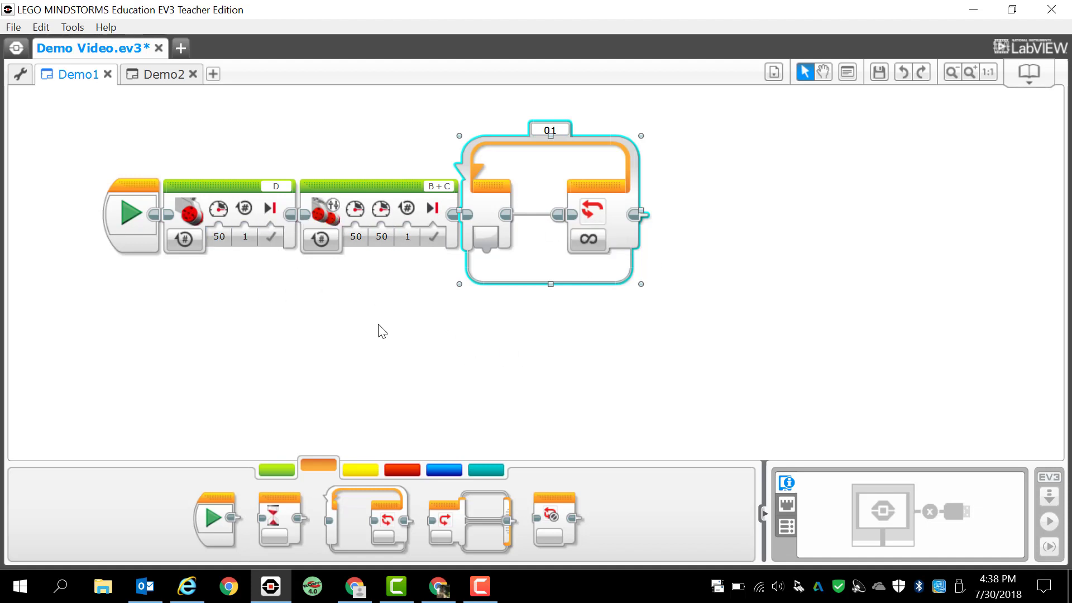
mouse_move(590, 351)
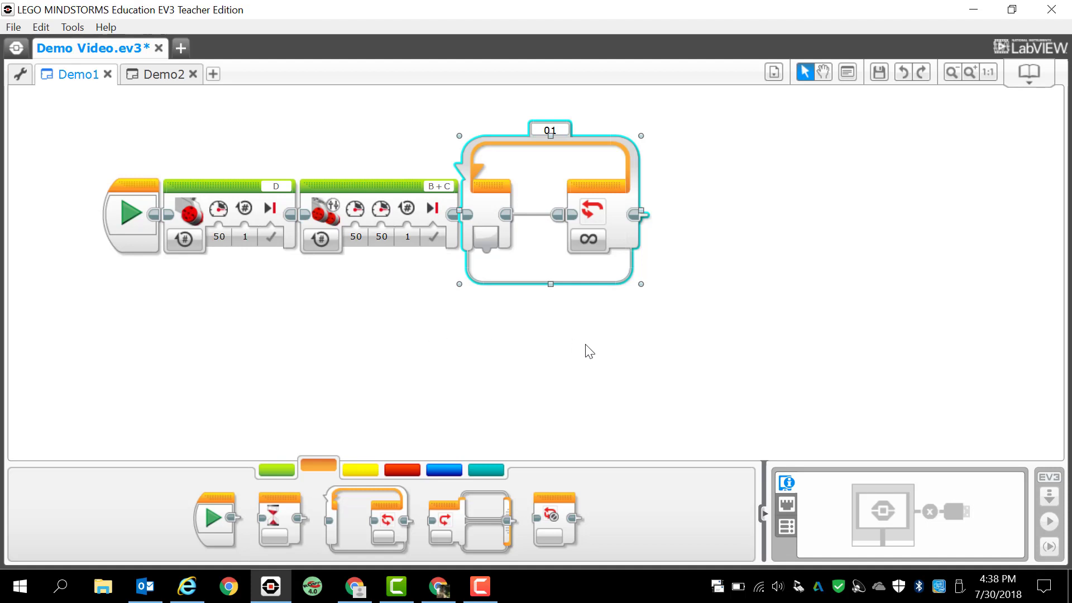
mouse_move(754, 300)
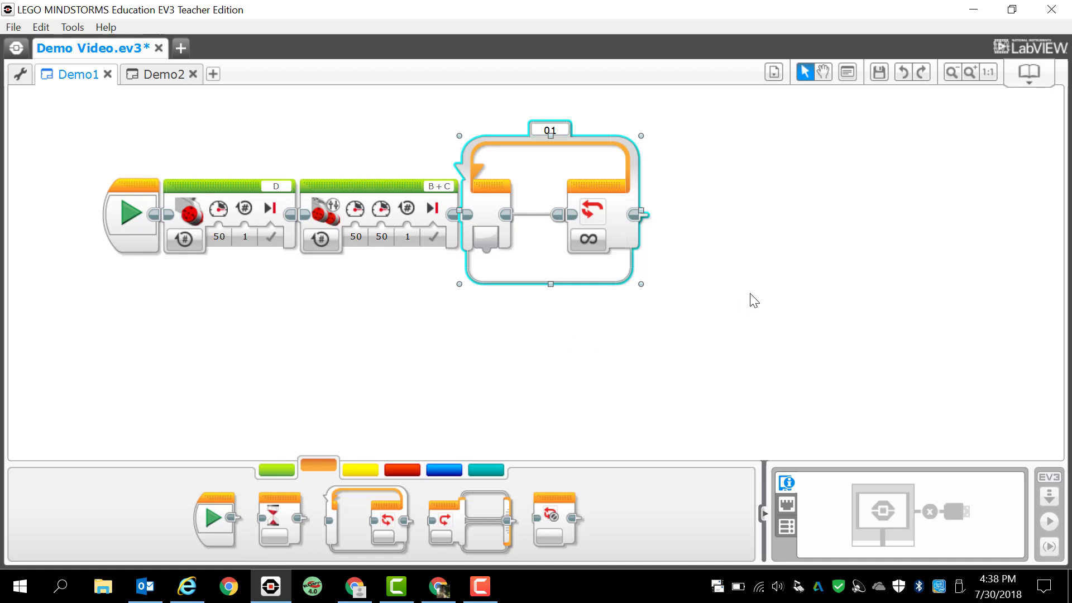
mouse_move(912, 331)
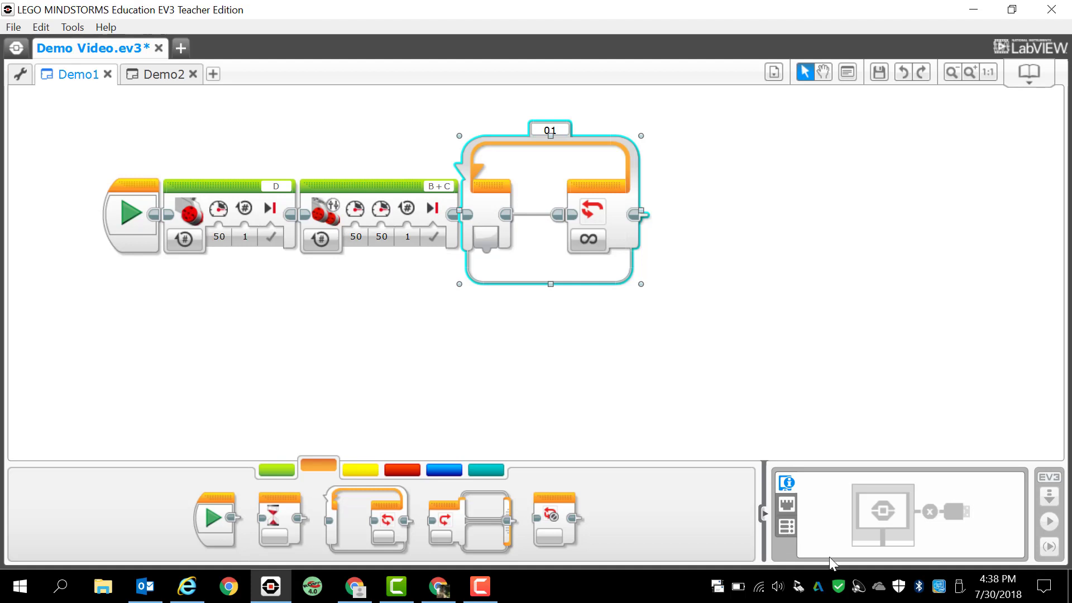
mouse_move(977, 554)
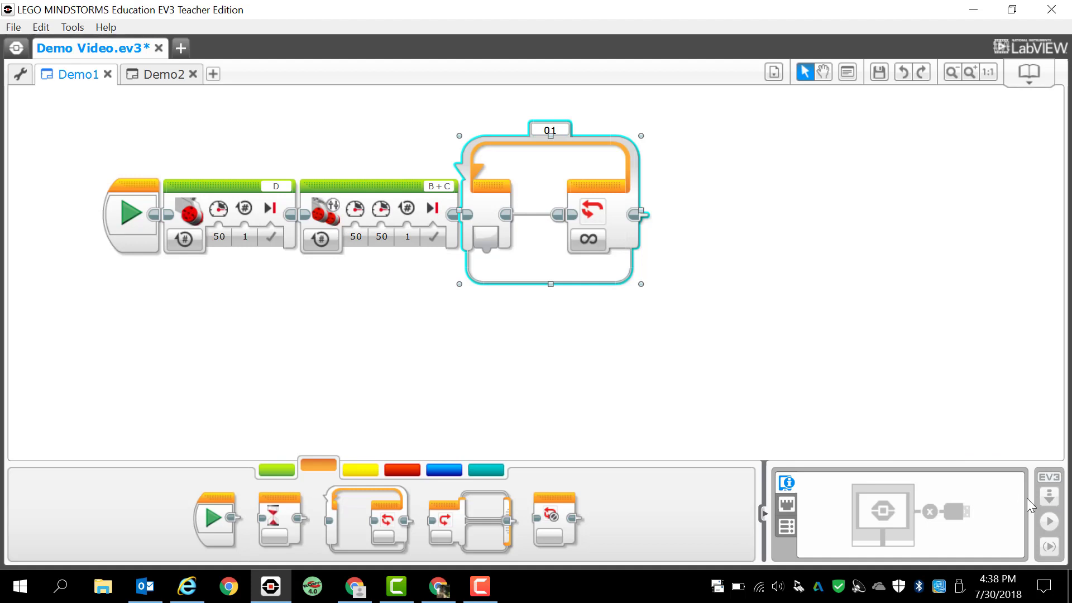
mouse_move(1056, 523)
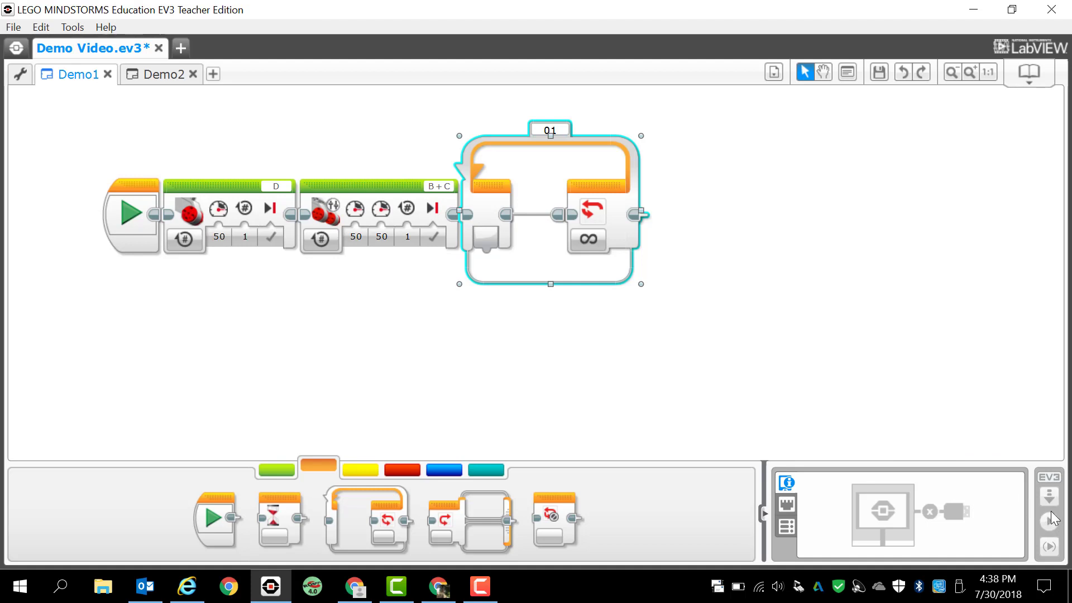
mouse_move(1056, 522)
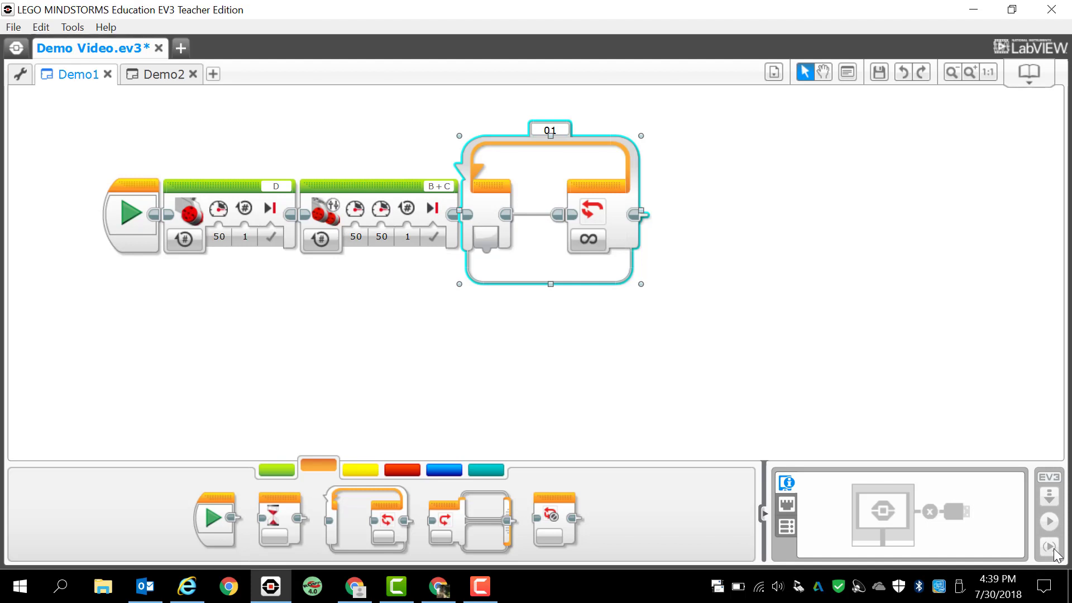
mouse_move(978, 393)
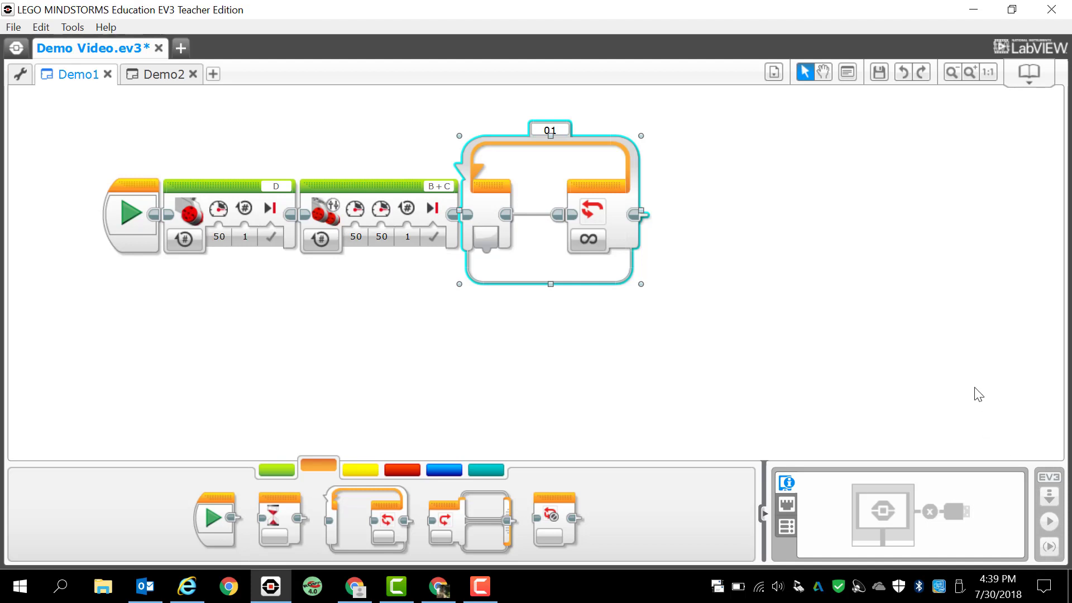
mouse_move(898, 441)
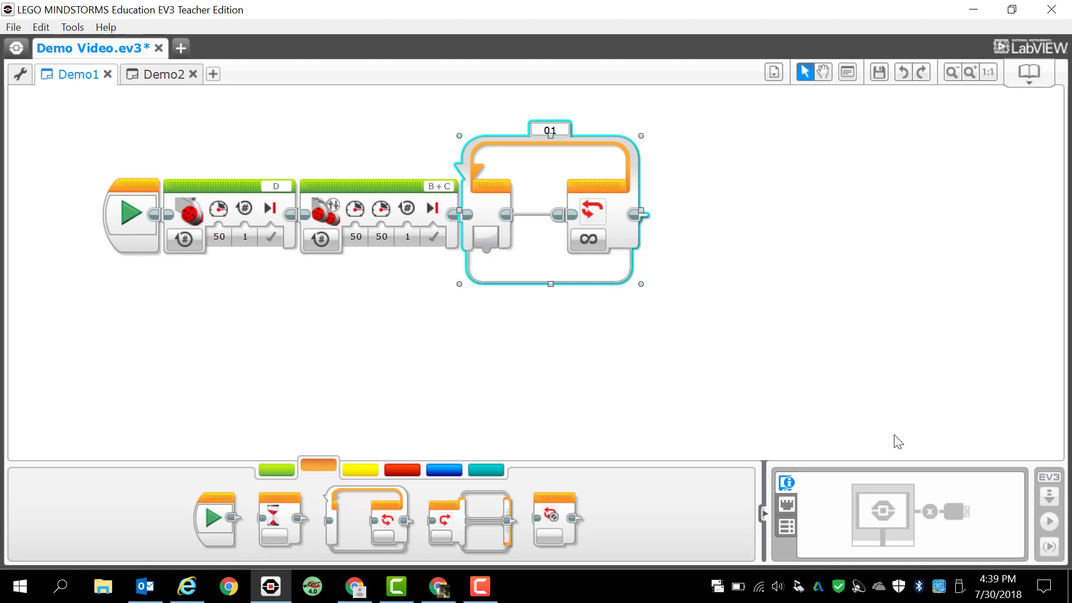
mouse_move(808, 453)
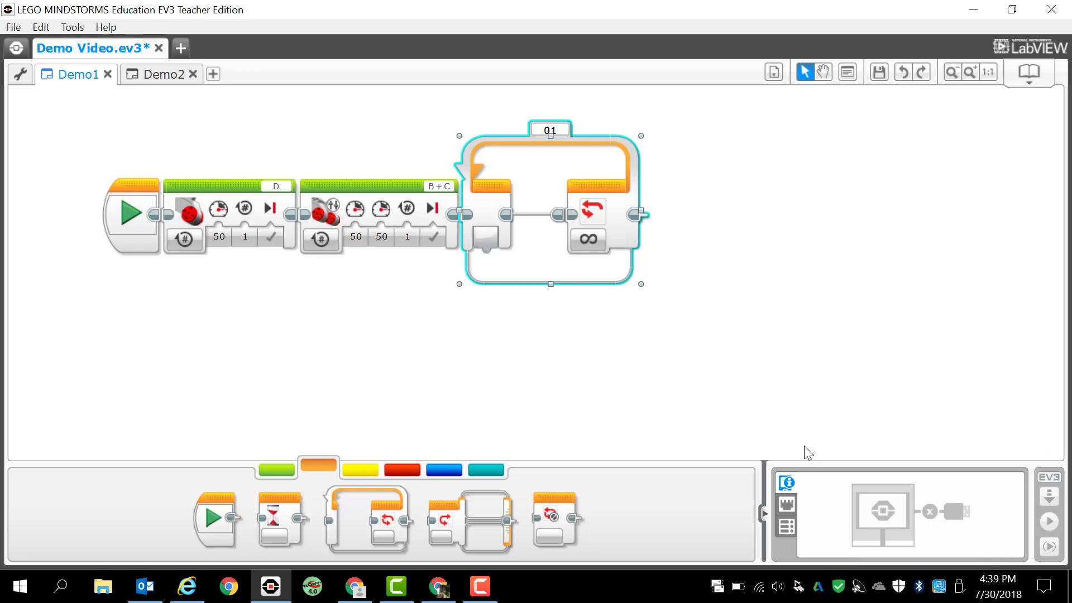
mouse_move(757, 483)
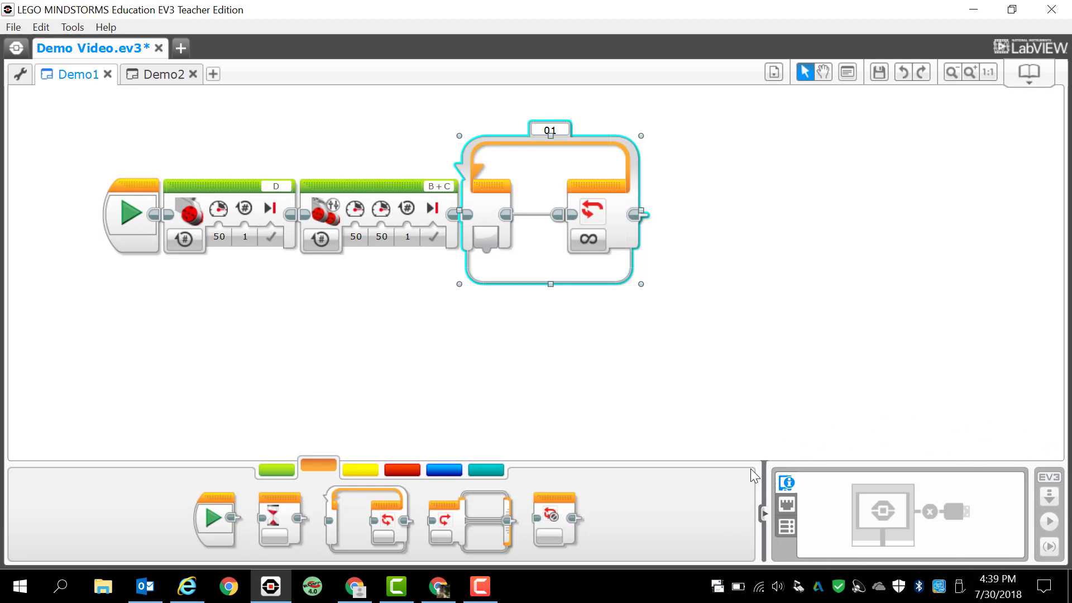
mouse_move(830, 376)
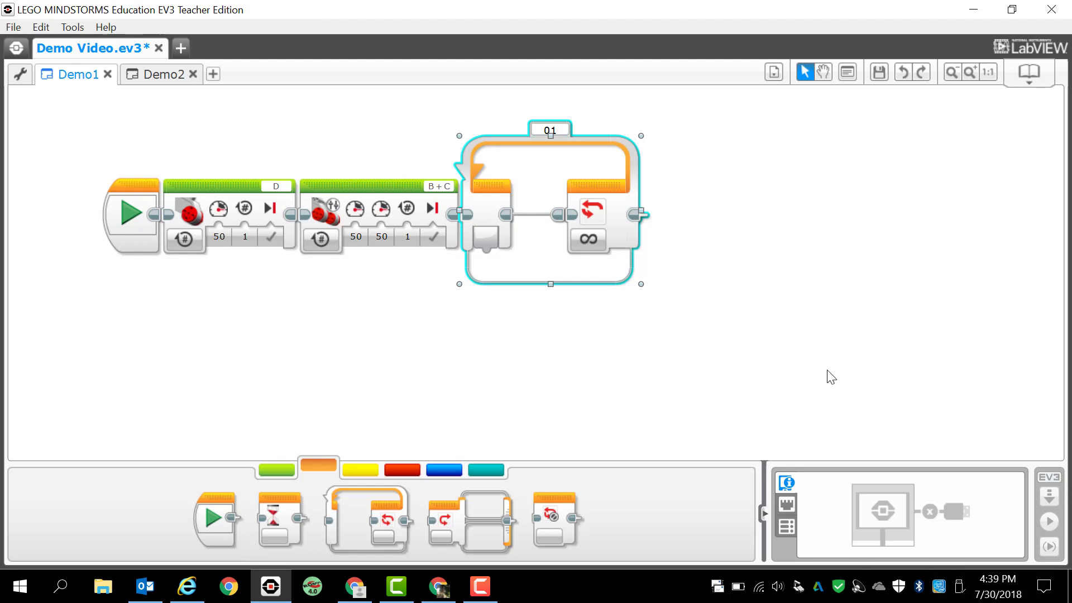